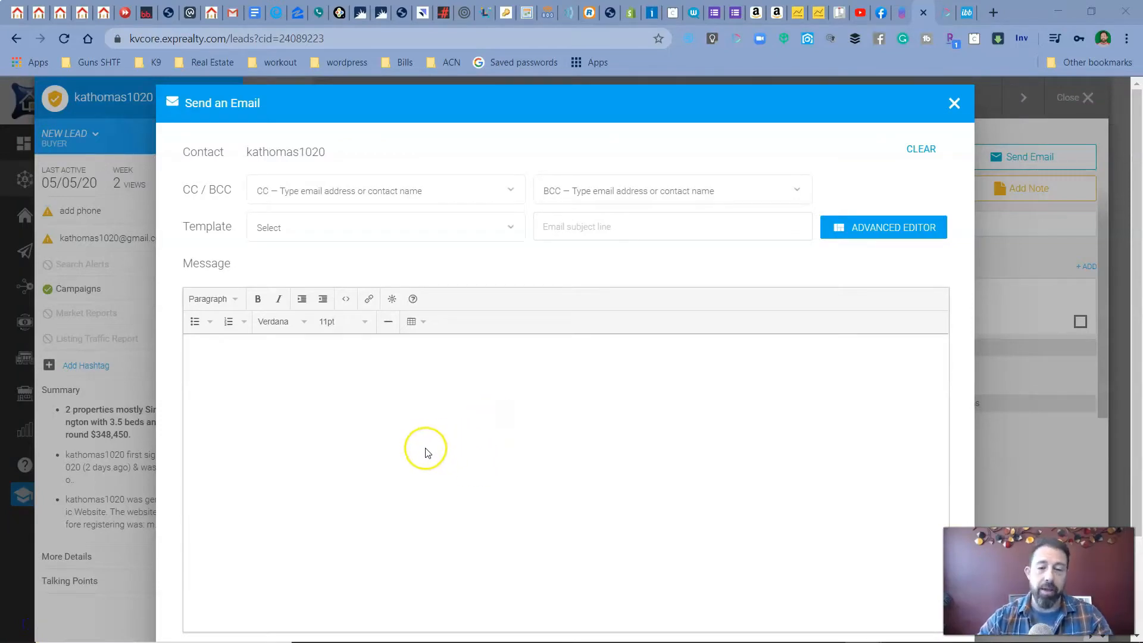
{"action": "mouse_move", "coordinate": [418, 460]}
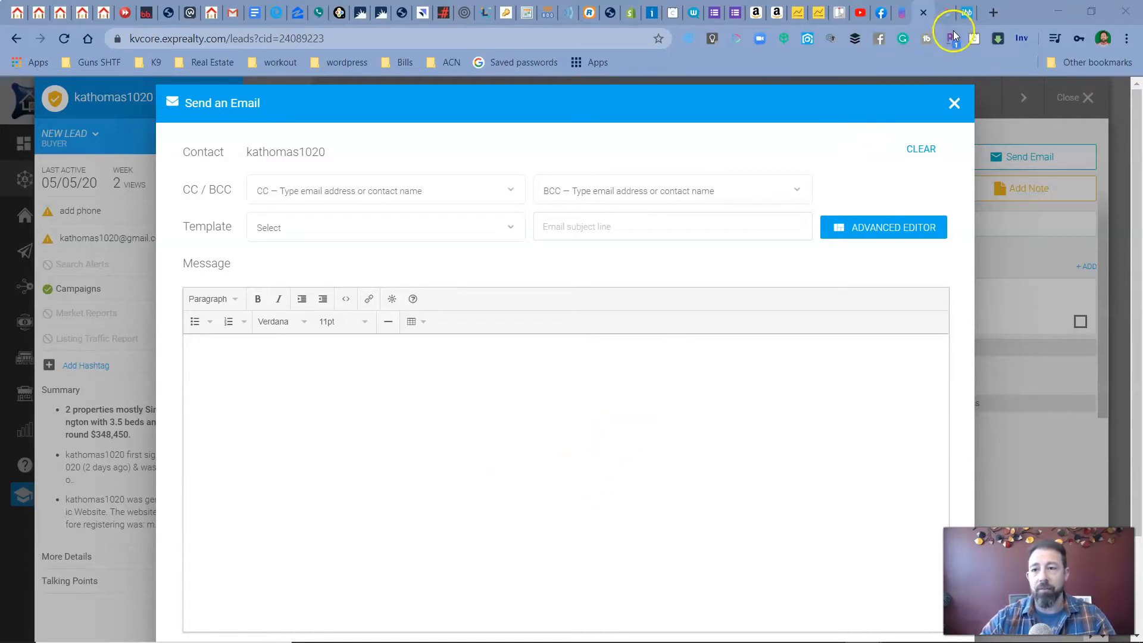
- Open the imgbb page for the Star Wars house image and show its embed codes
{"action": "left_click", "coordinate": [954, 13]}
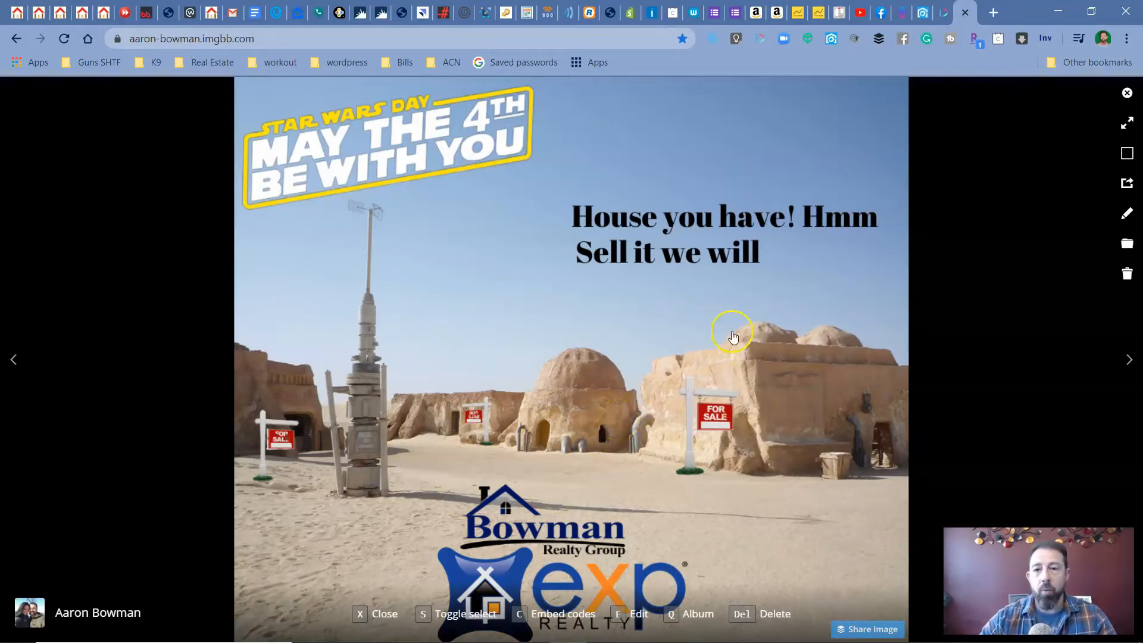
{"action": "left_click", "coordinate": [204, 39]}
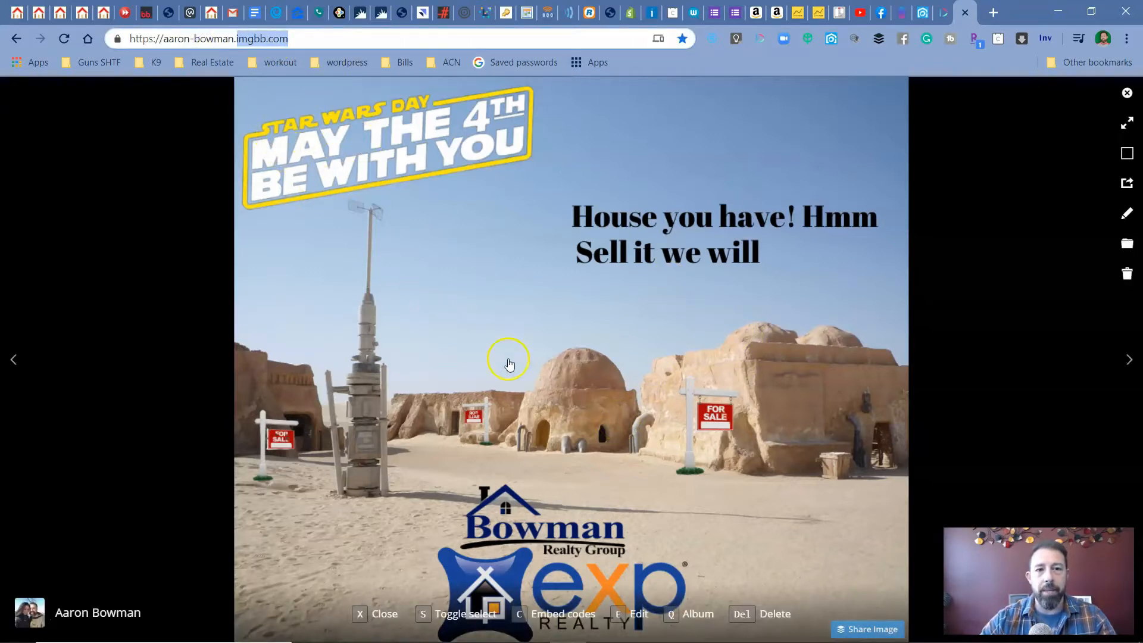
{"action": "mouse_move", "coordinate": [964, 282]}
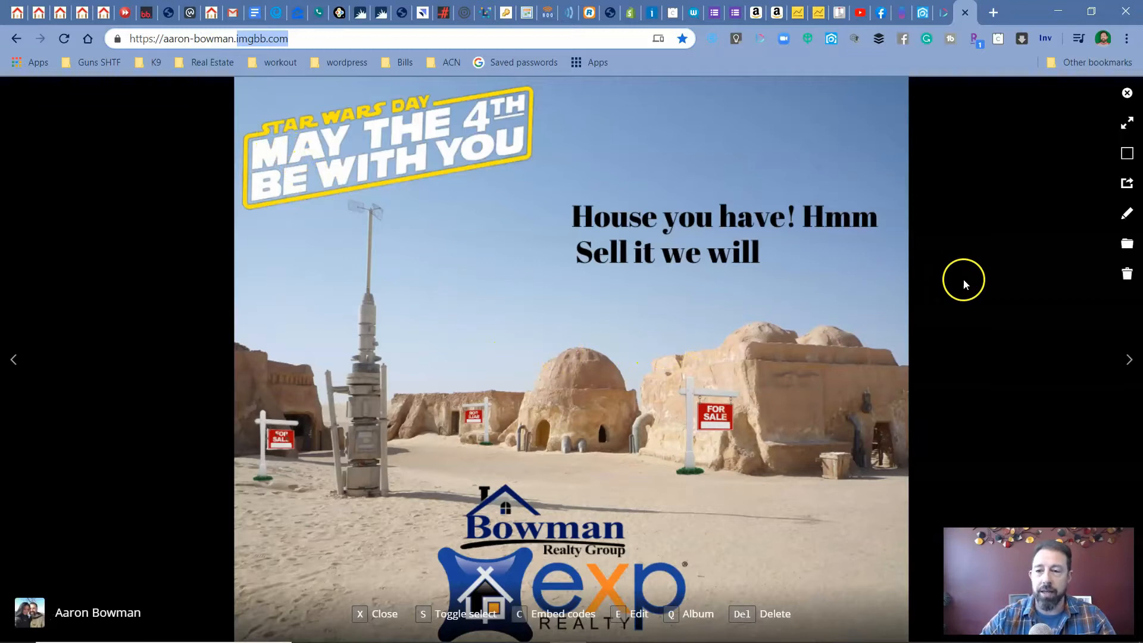
{"action": "mouse_move", "coordinate": [1065, 224]}
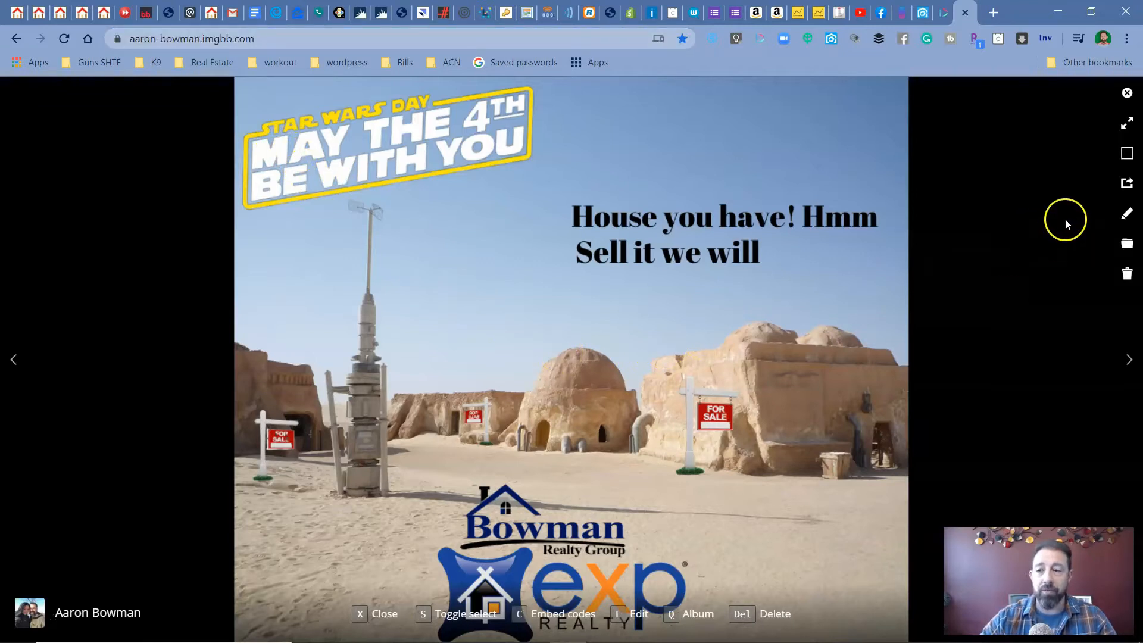
{"action": "left_click", "coordinate": [562, 613]}
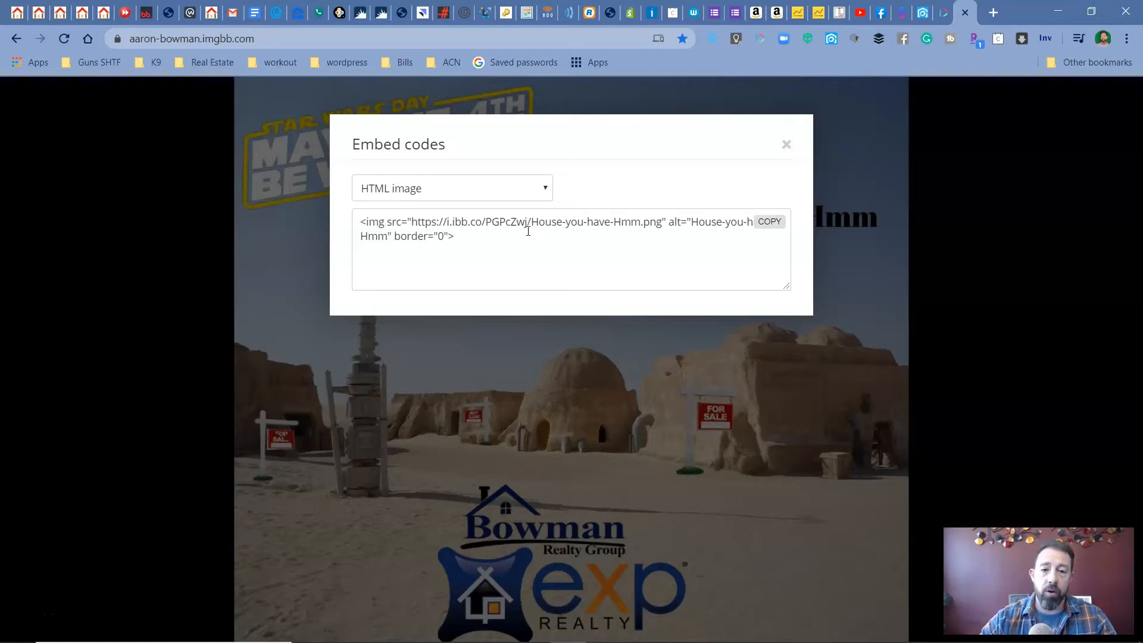
- Copy the image's full HTML embed code and return to the kvCORE email tab
{"action": "left_click", "coordinate": [768, 220]}
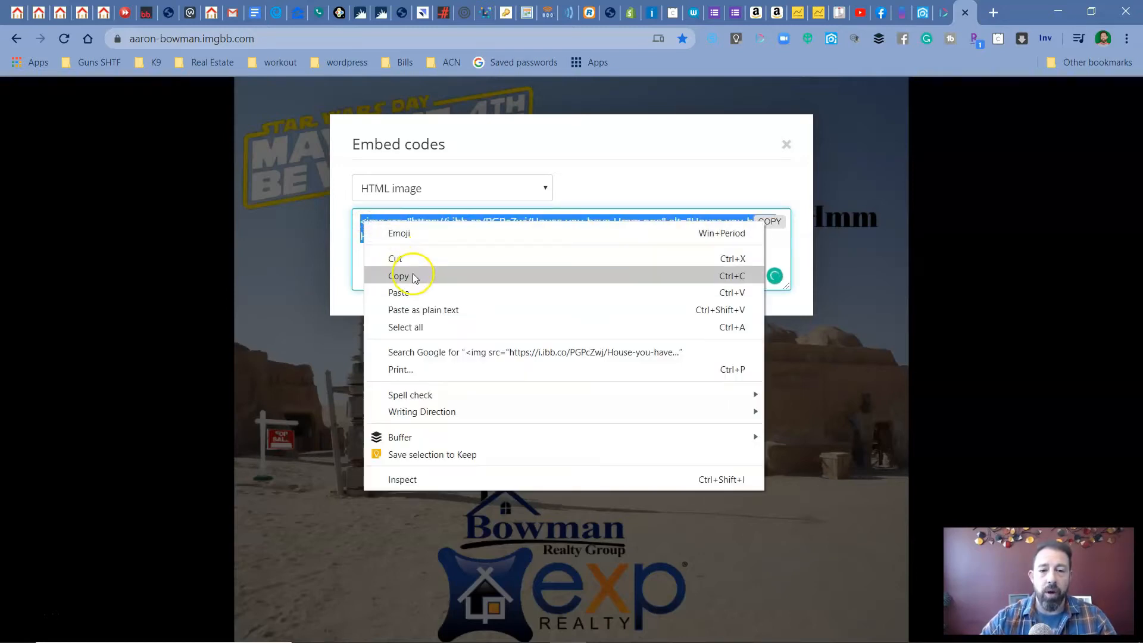
{"action": "left_click", "coordinate": [400, 275]}
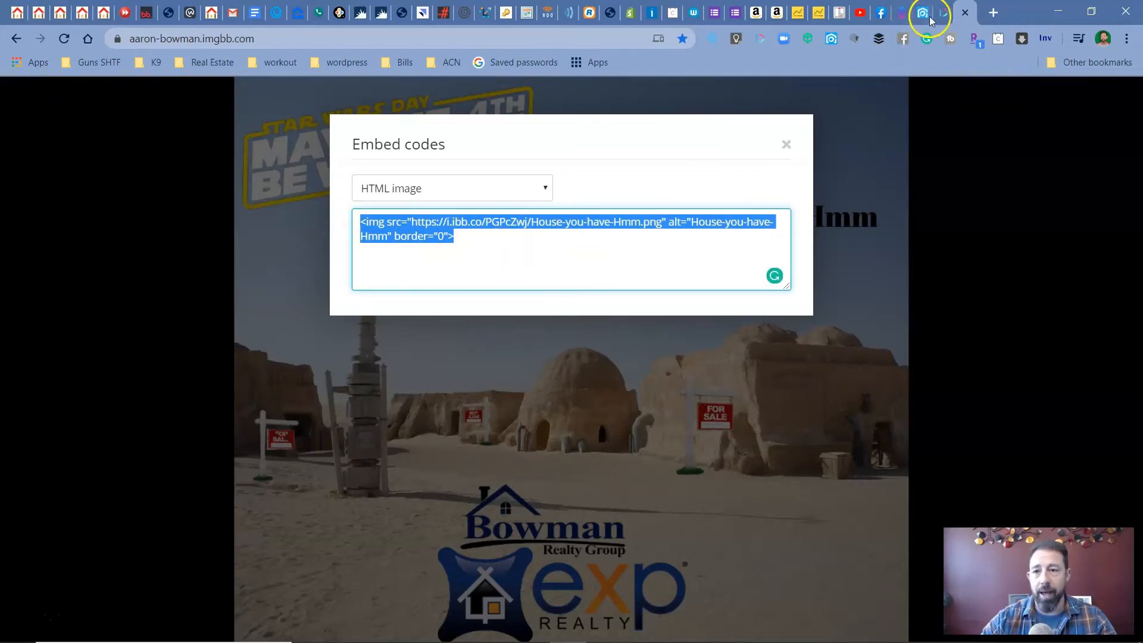
{"action": "left_click", "coordinate": [923, 12]}
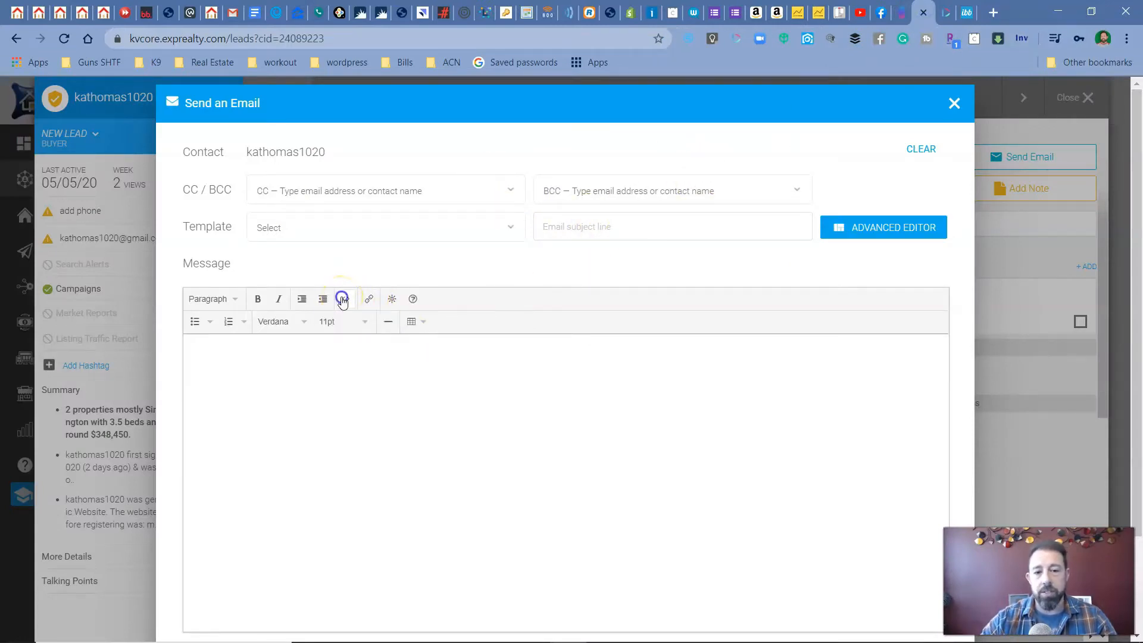
- Add placeholder text and the House-you-have-Hmm.png img tag to the email source, then select the image
{"action": "left_click", "coordinate": [341, 298]}
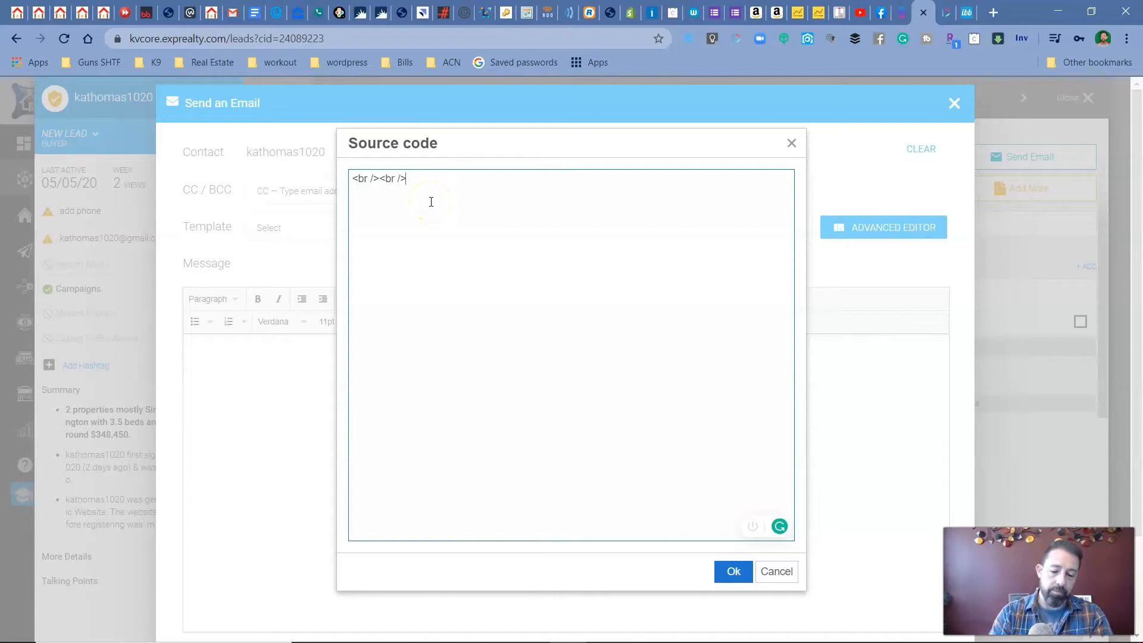
{"action": "type", "text": "message here"}
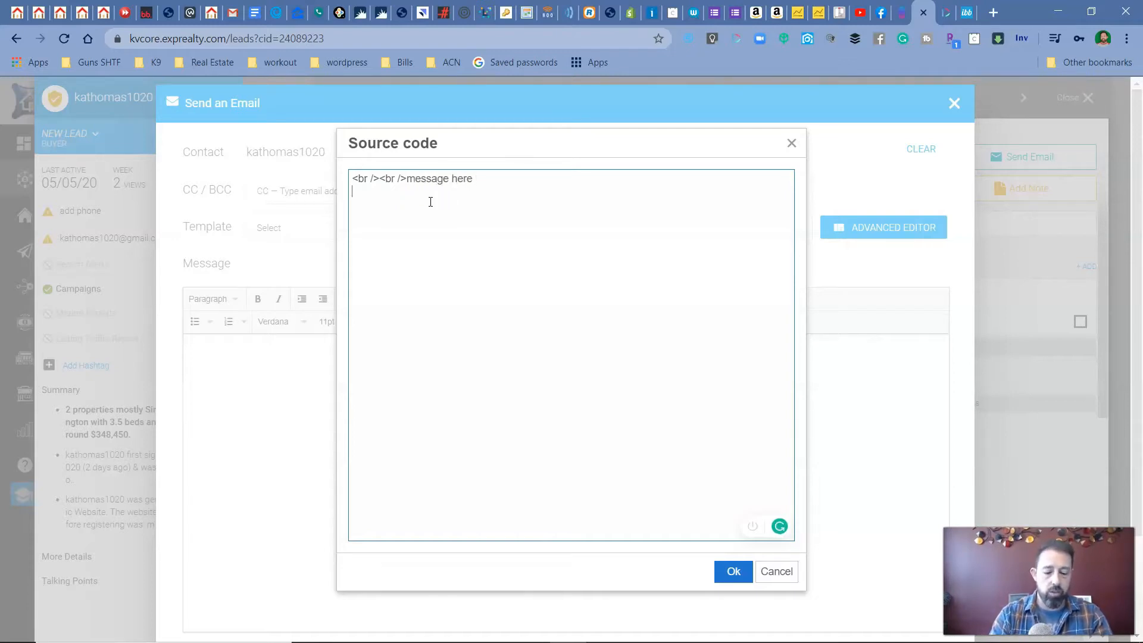
{"action": "type", "text": "<img src=\"https://i.ibb.co/PGPcZwj/House-you-have-Hmm.png\" alt=\"House-you-have-Hmm\" border=\"0\">"}
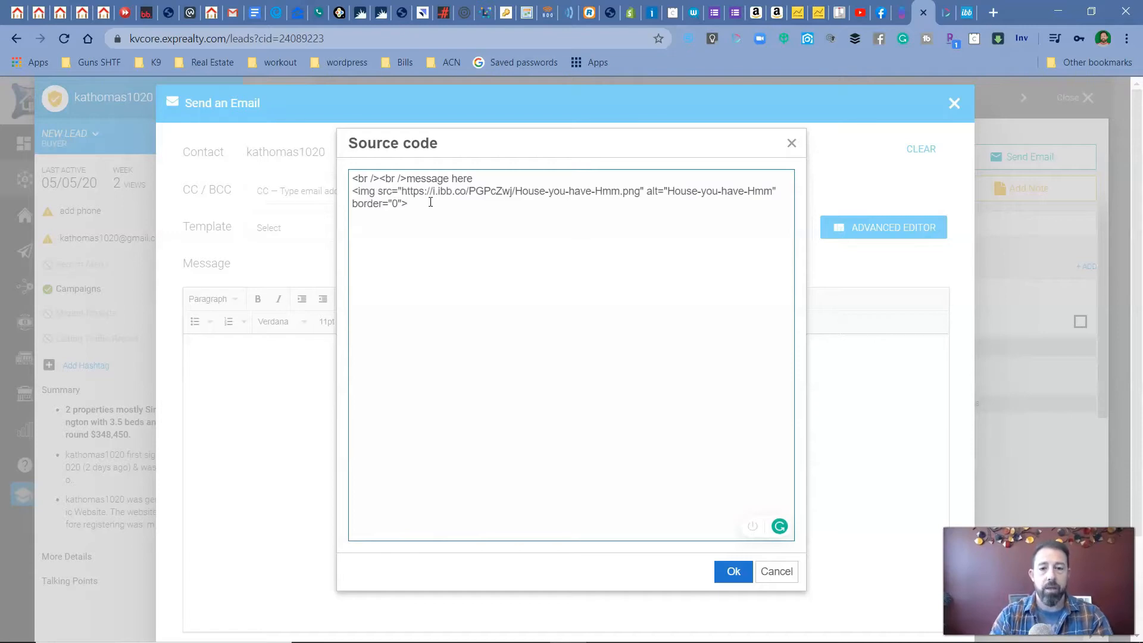
{"action": "left_click", "coordinate": [734, 571]}
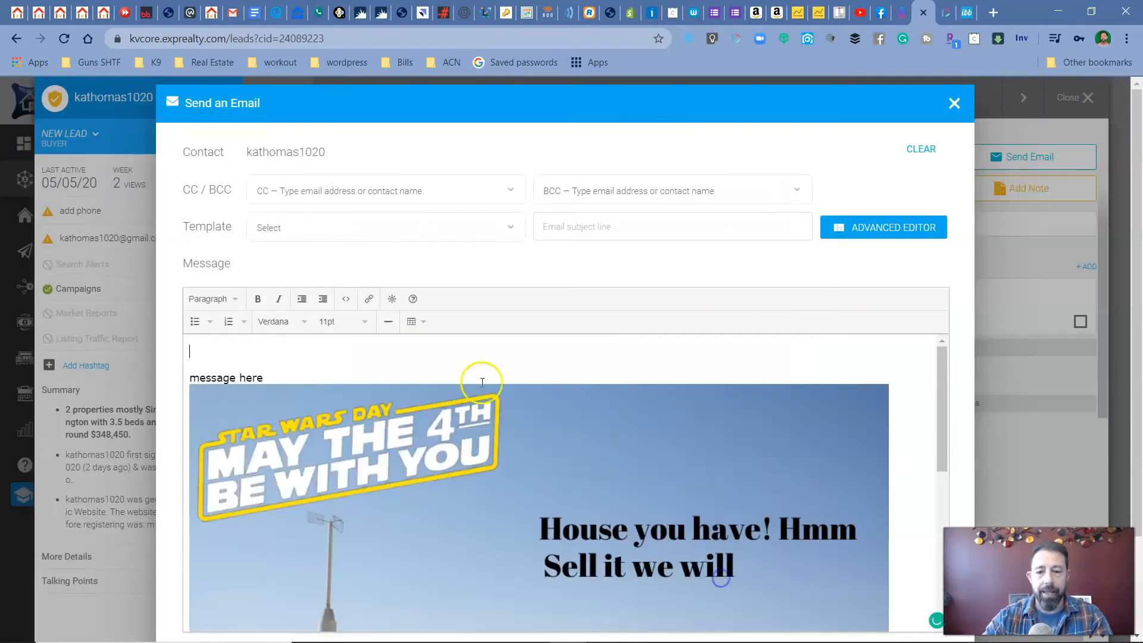
{"action": "mouse_move", "coordinate": [364, 471]}
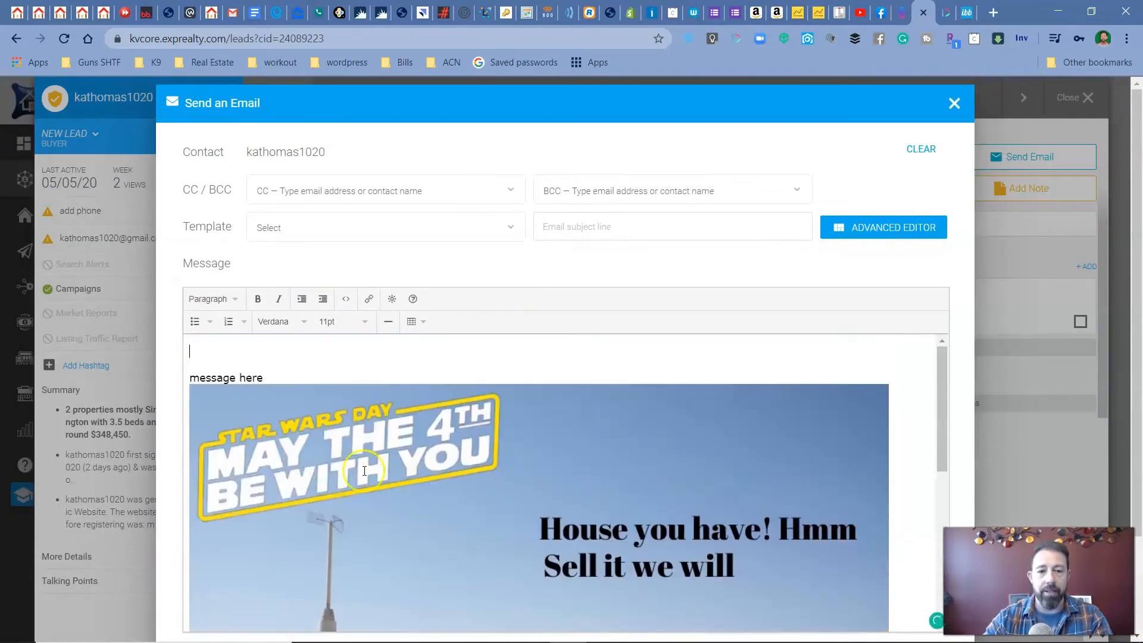
{"action": "left_click", "coordinate": [364, 471]}
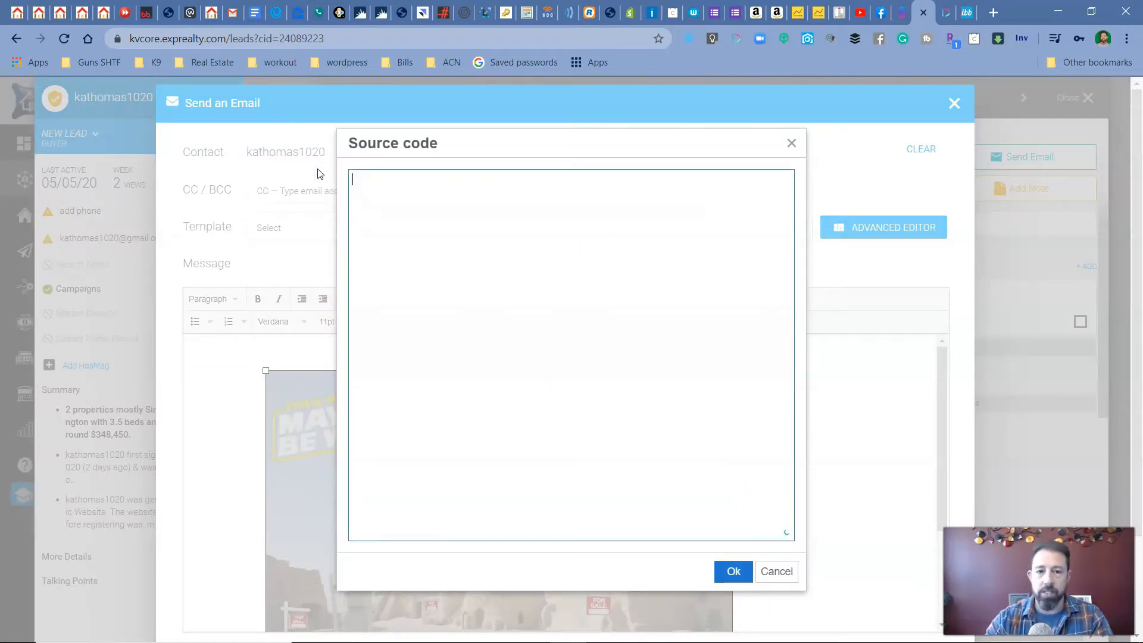
{"action": "mouse_move", "coordinate": [944, 13]}
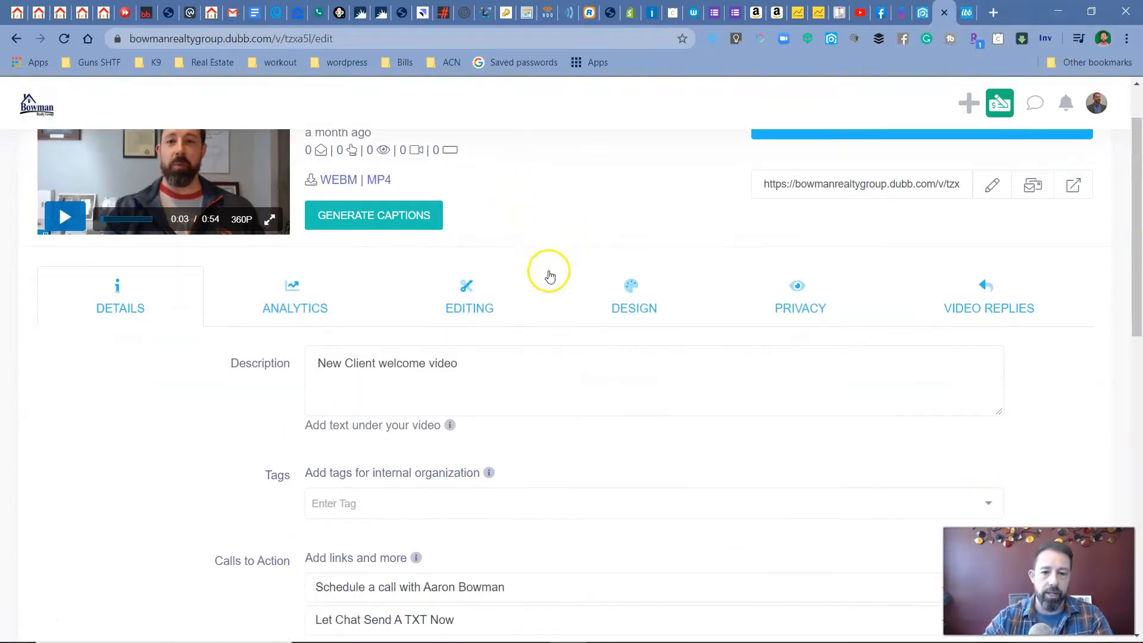
- Scroll to the top of the Buyer Welcome Video page and open Share & Send
{"action": "scroll", "scroll_direction": "up", "scroll_amount": 3}
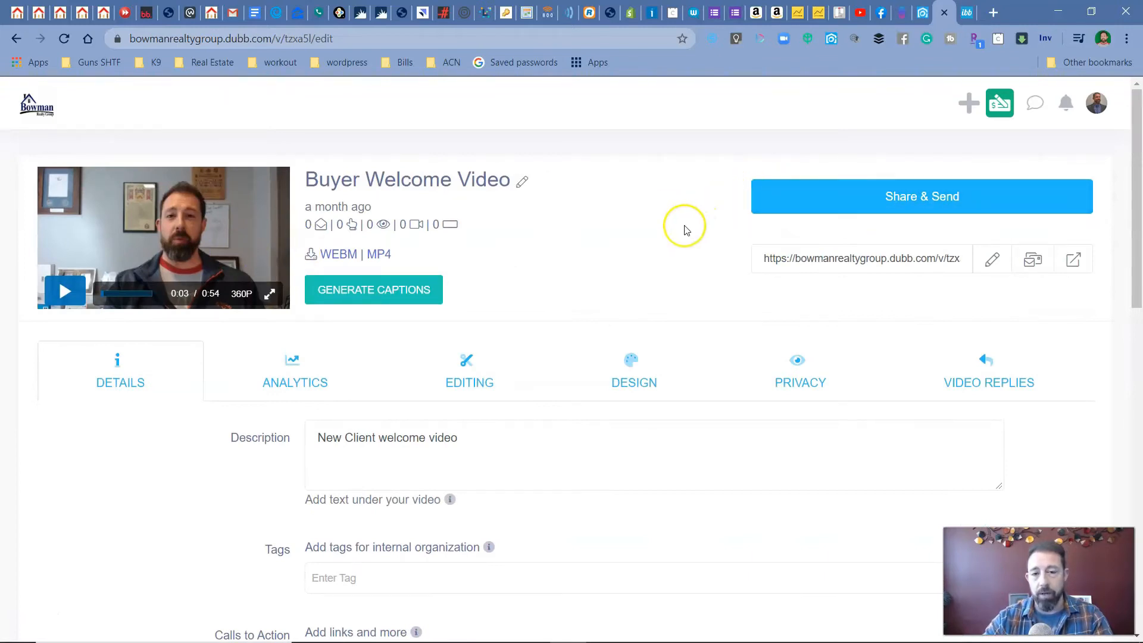
{"action": "mouse_move", "coordinate": [678, 243]}
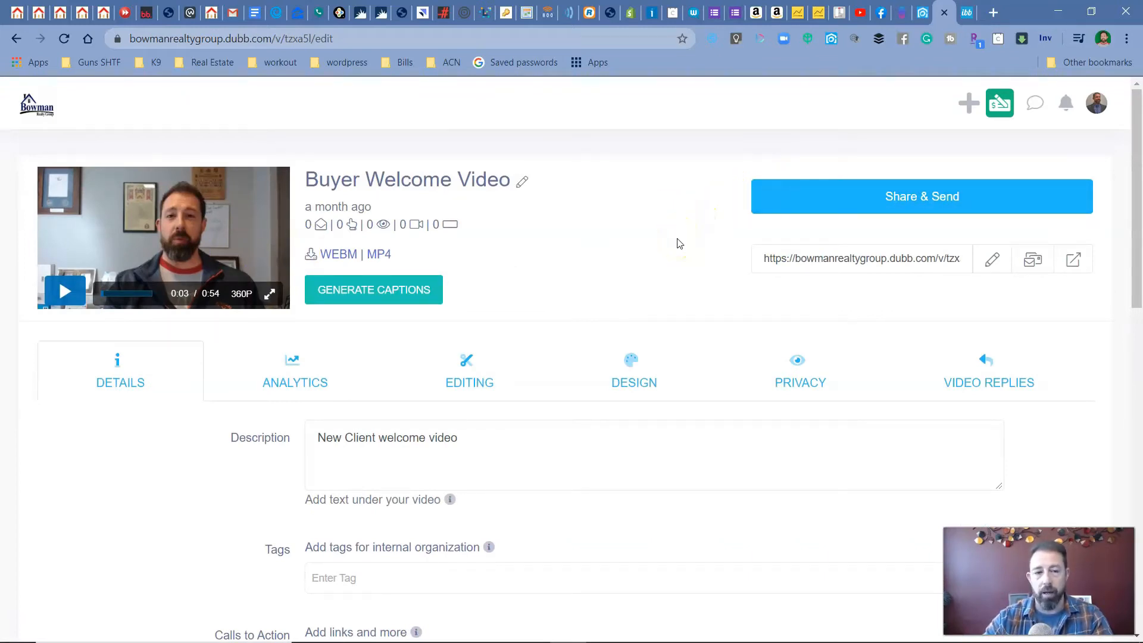
{"action": "mouse_move", "coordinate": [707, 220]}
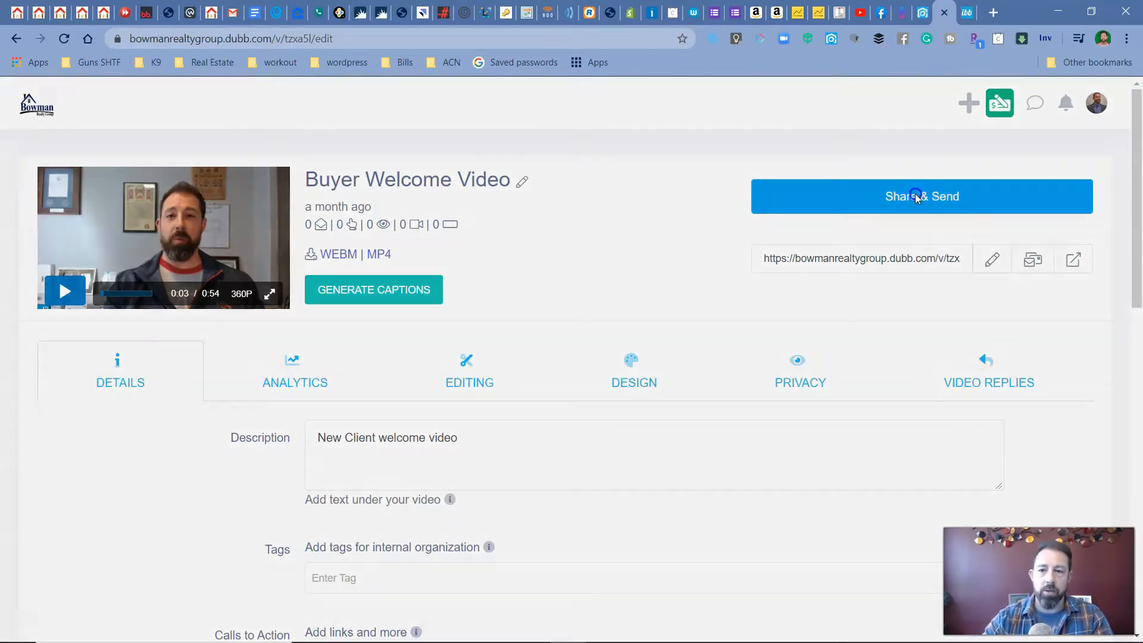
{"action": "left_click", "coordinate": [922, 196]}
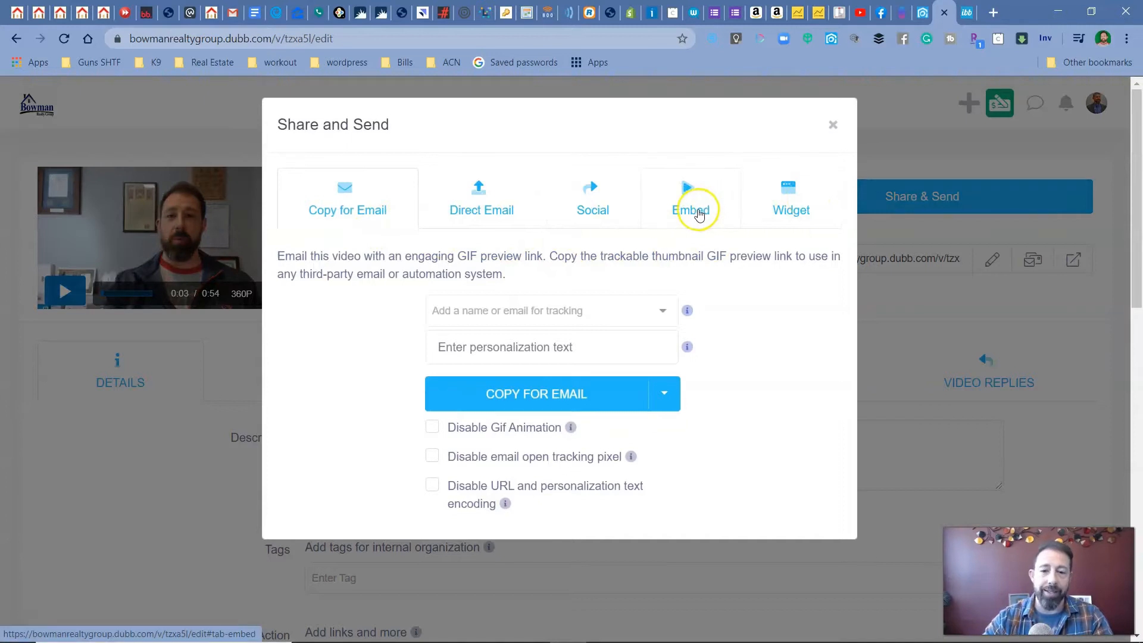
- Switch to the Embed options in Dubb's Share and Send window
{"action": "left_click", "coordinate": [690, 197]}
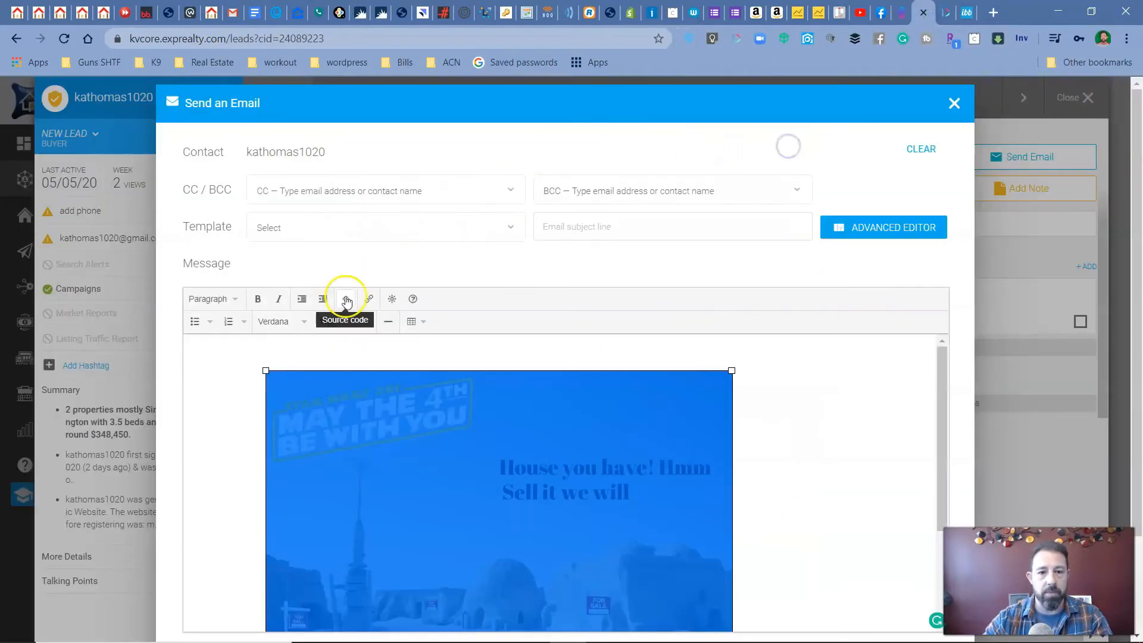
- Type 'Please watch this video' in the email source and select the embed's width value
{"action": "left_click", "coordinate": [346, 299]}
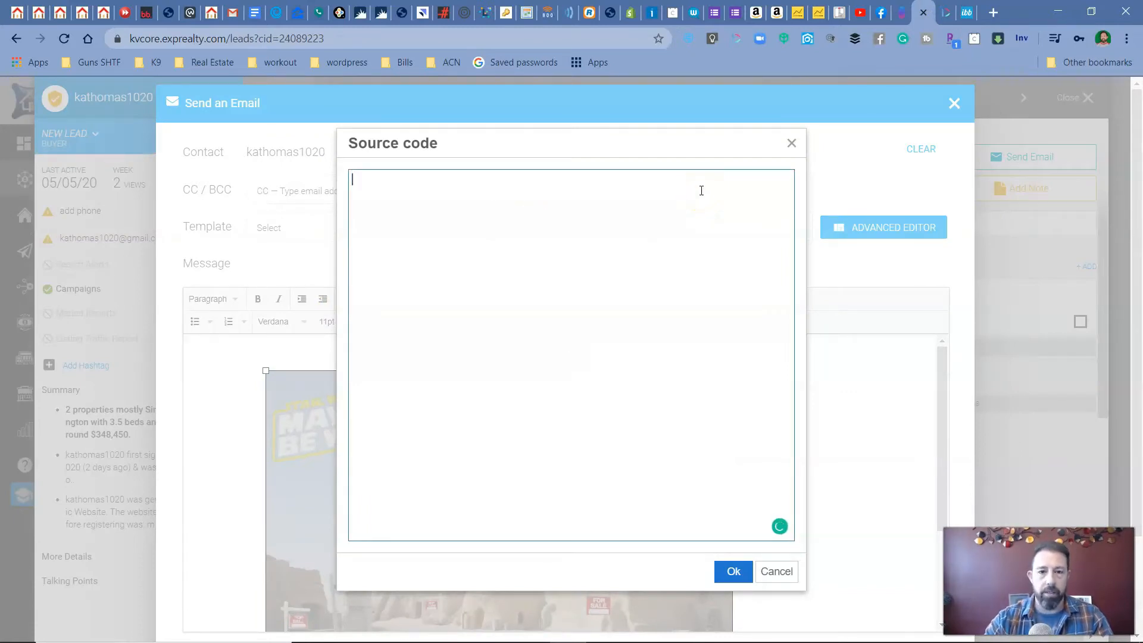
{"action": "type", "text": "P"}
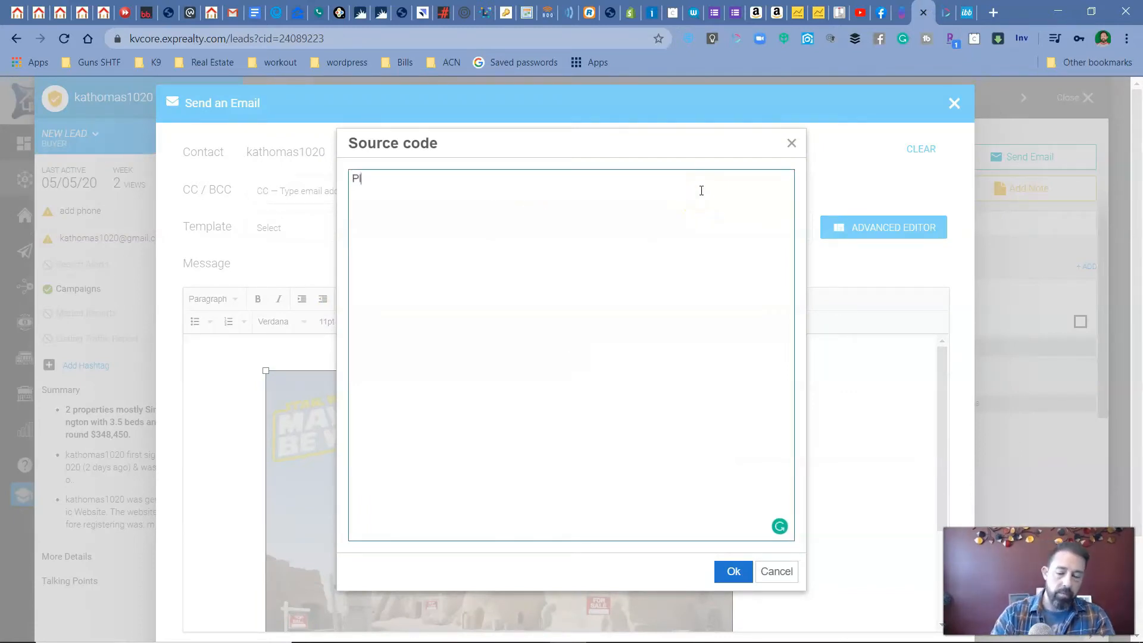
{"action": "type", "text": "lease watch"}
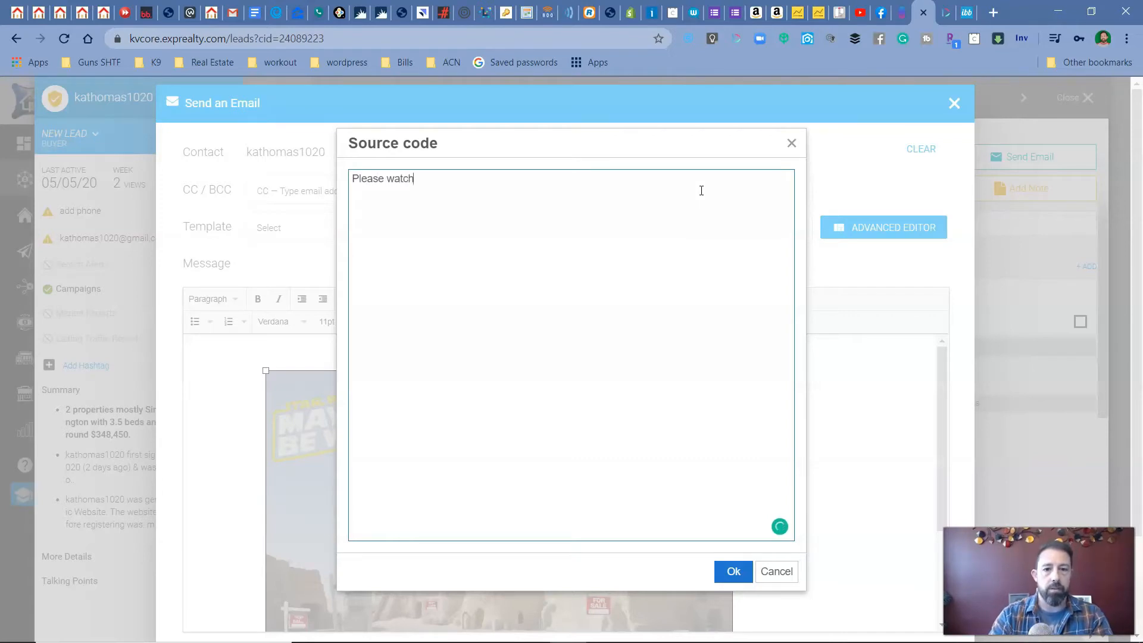
{"action": "type", "text": "this video"}
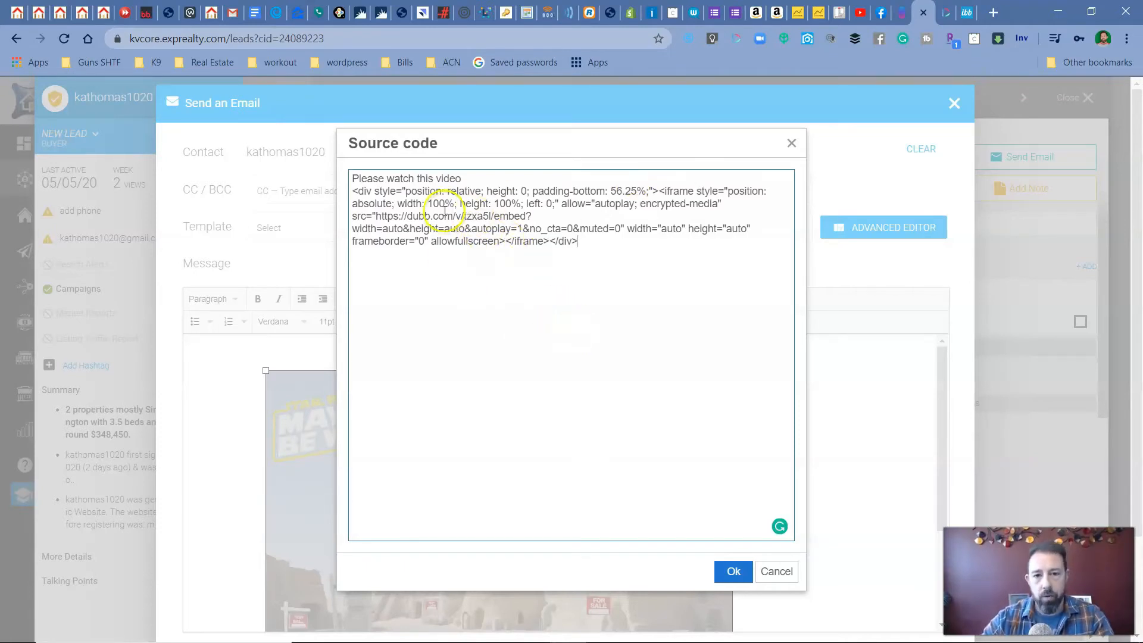
{"action": "double_click", "coordinate": [438, 204]}
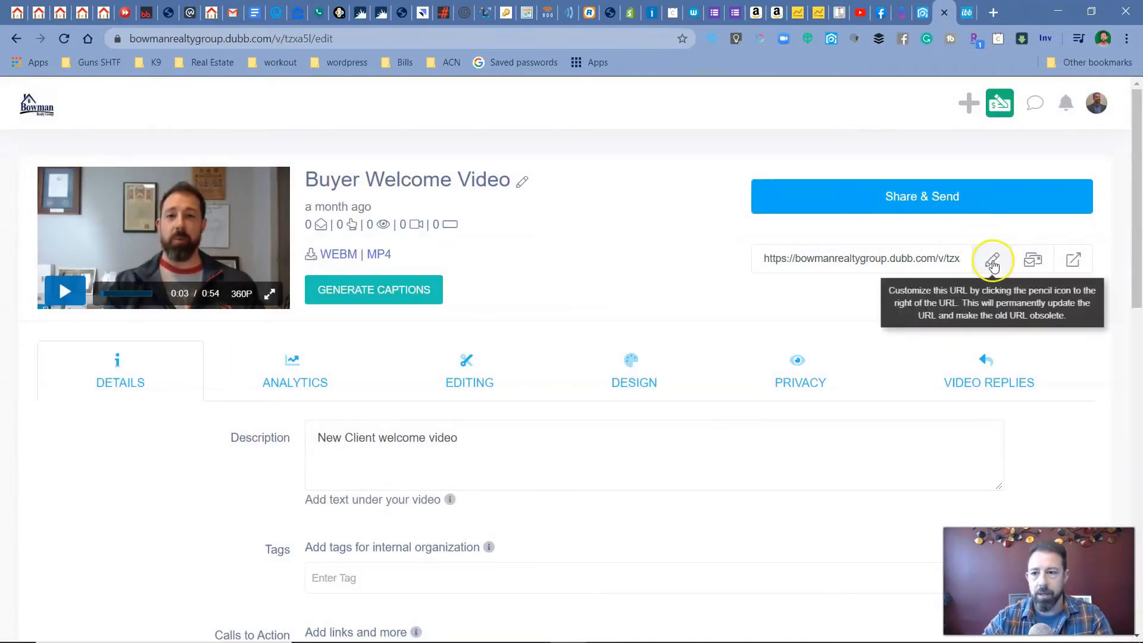
- Reopen Share & Send for the Buyer Welcome Video and switch to Copy for Email
{"action": "left_click", "coordinate": [992, 259]}
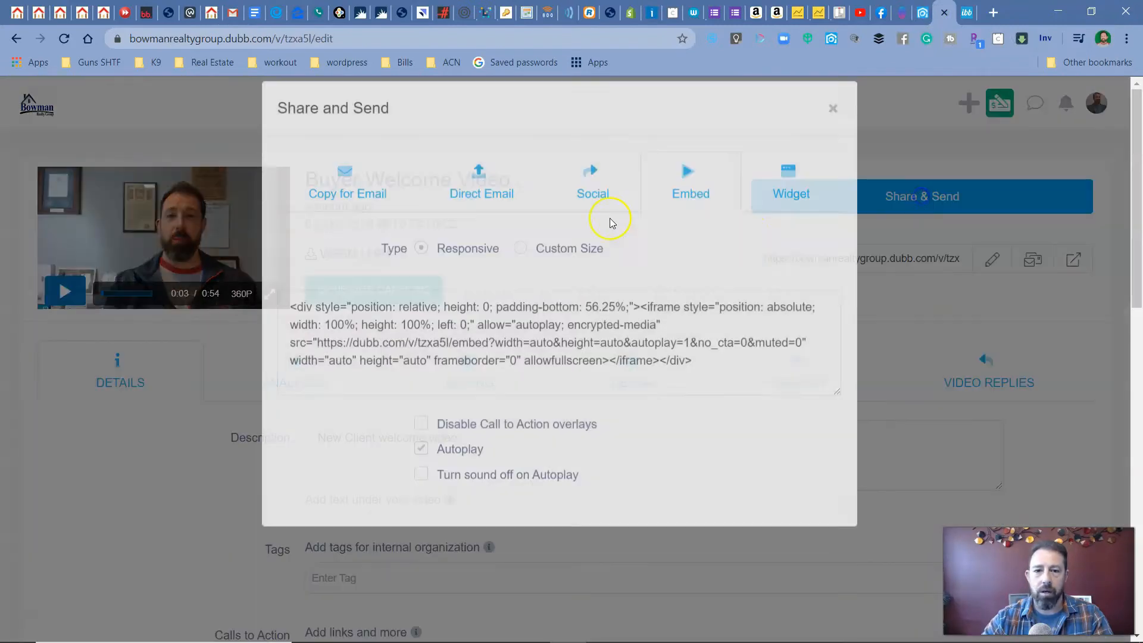
{"action": "left_click", "coordinate": [347, 197]}
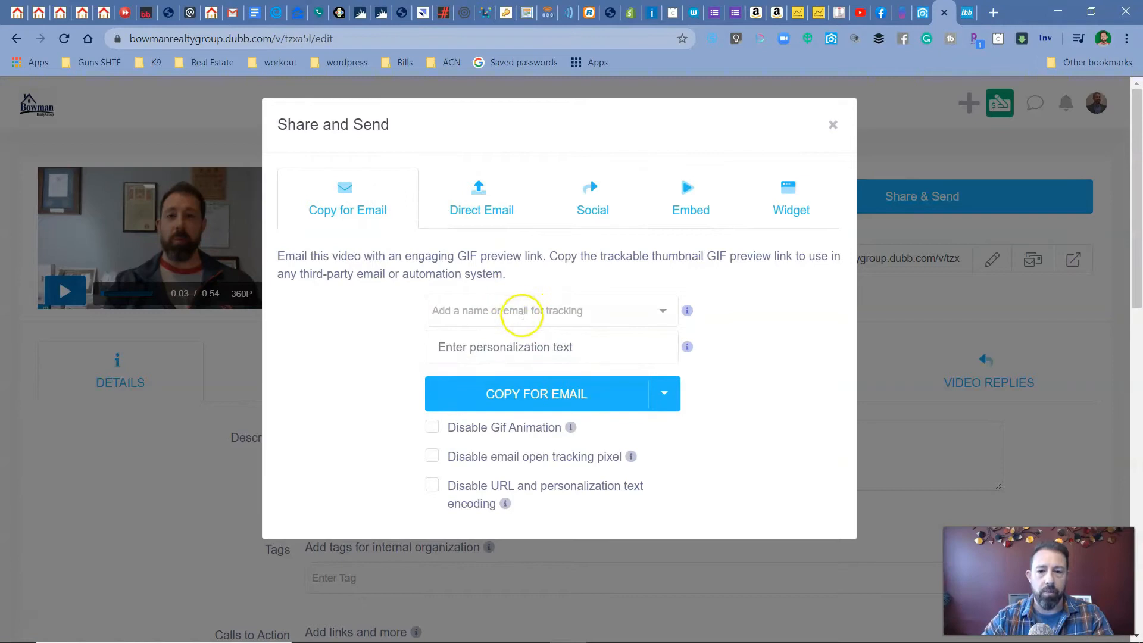
- Enter personalization text 'Hey watc' in Dubb's Copy for Email options
{"action": "left_click", "coordinate": [552, 347]}
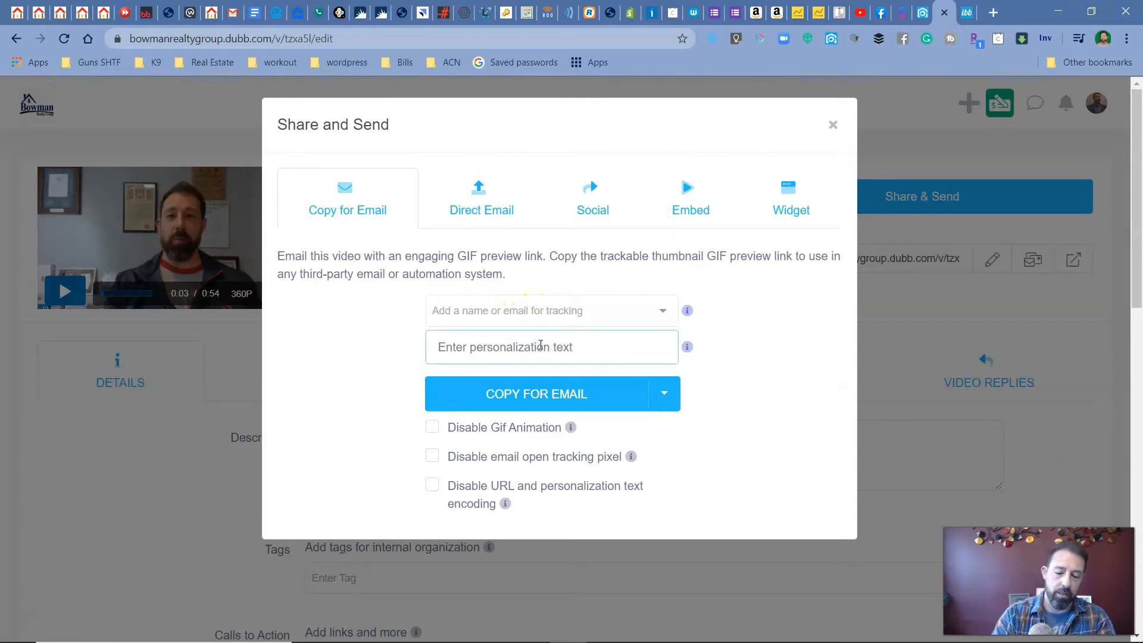
{"action": "type", "text": "Hey watch this video"}
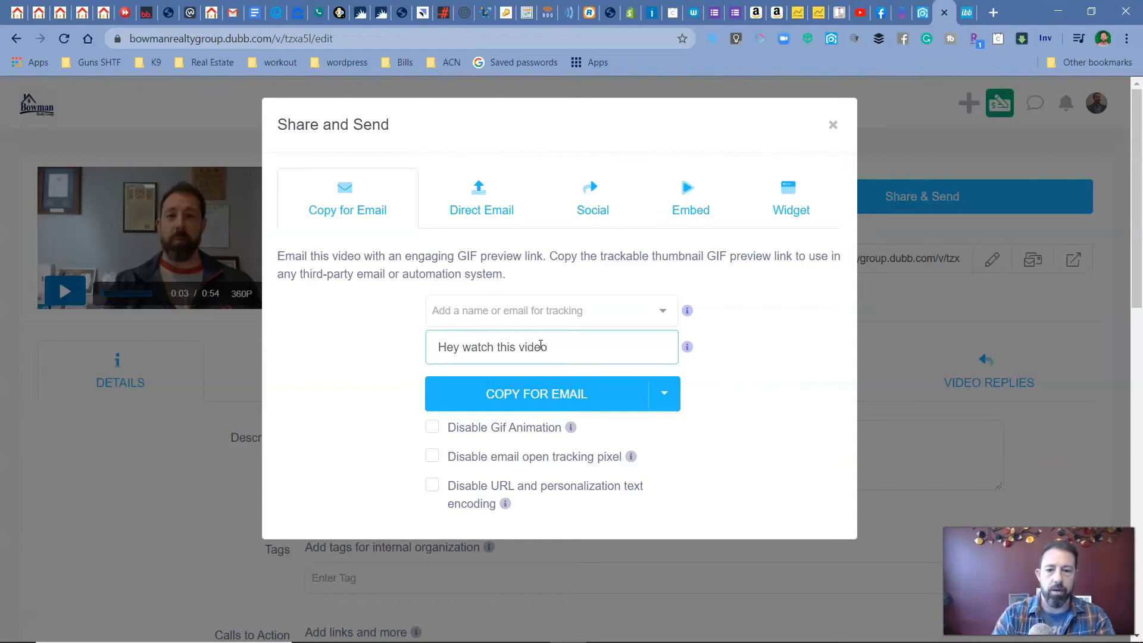
{"action": "left_click", "coordinate": [536, 394]}
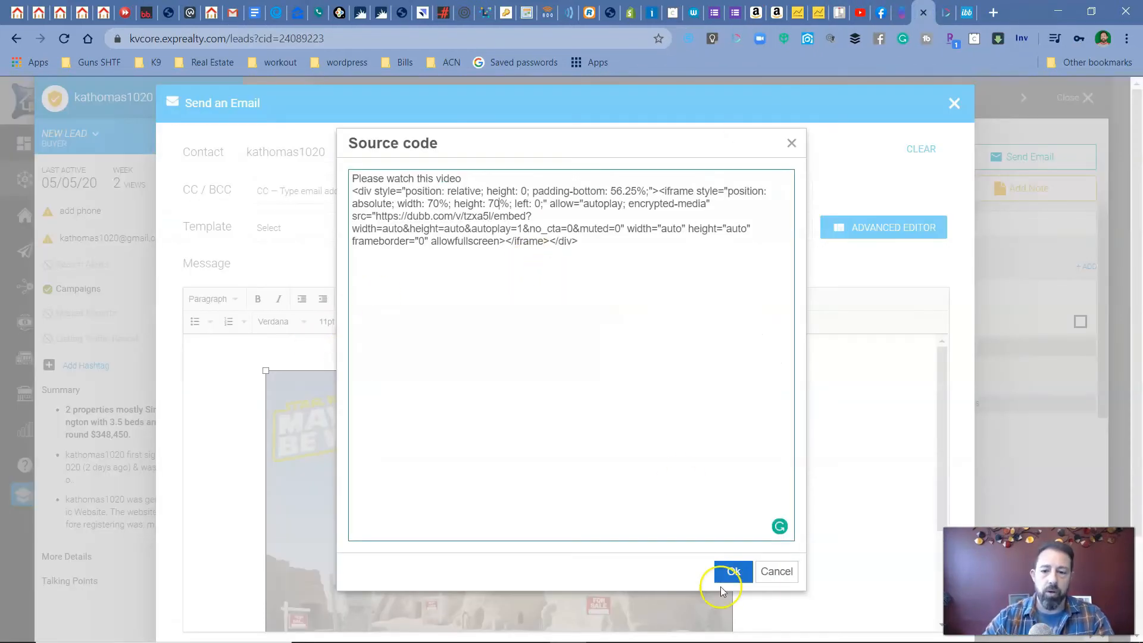
- Apply the edited source, then play and pause the embedded Dubb video to test it
{"action": "left_click", "coordinate": [733, 571]}
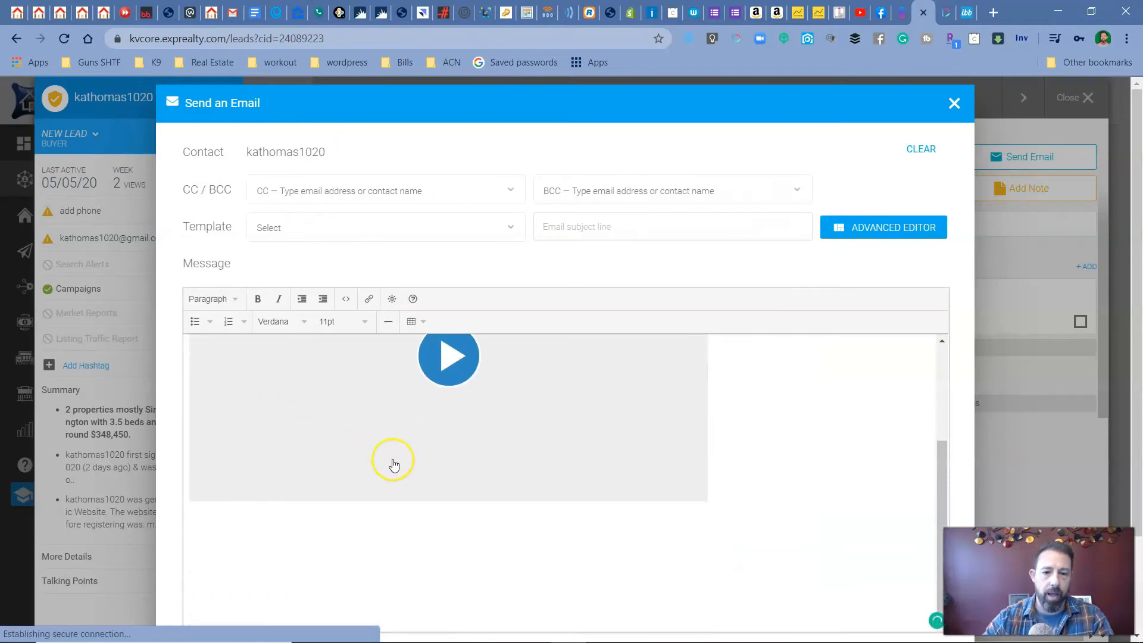
{"action": "scroll", "scroll_direction": "down", "scroll_amount": 3}
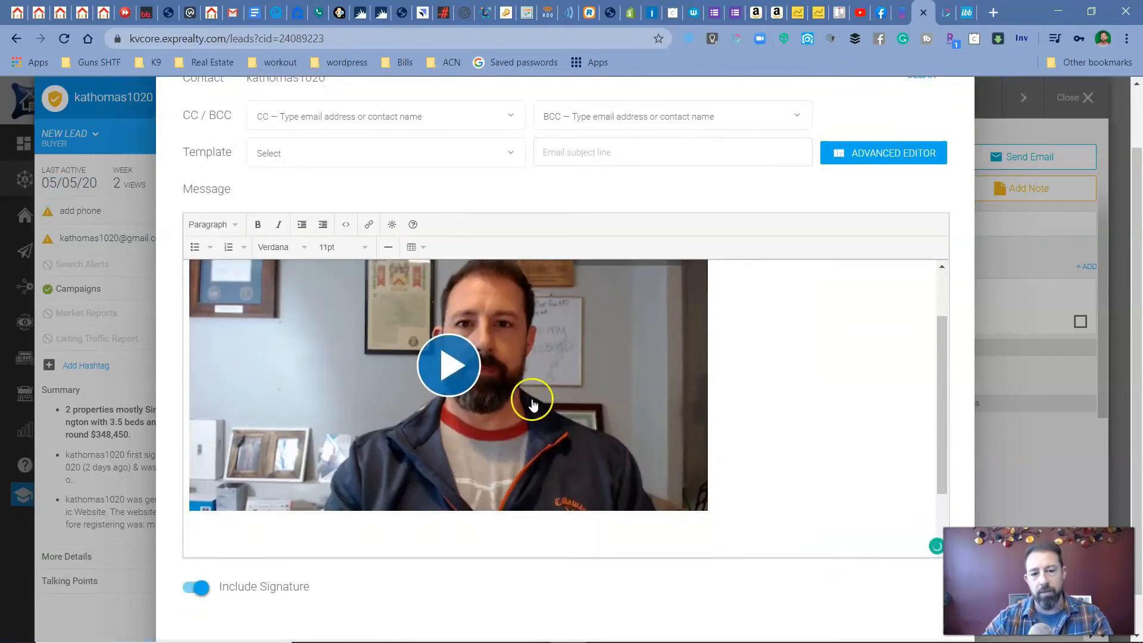
{"action": "left_click", "coordinate": [448, 364]}
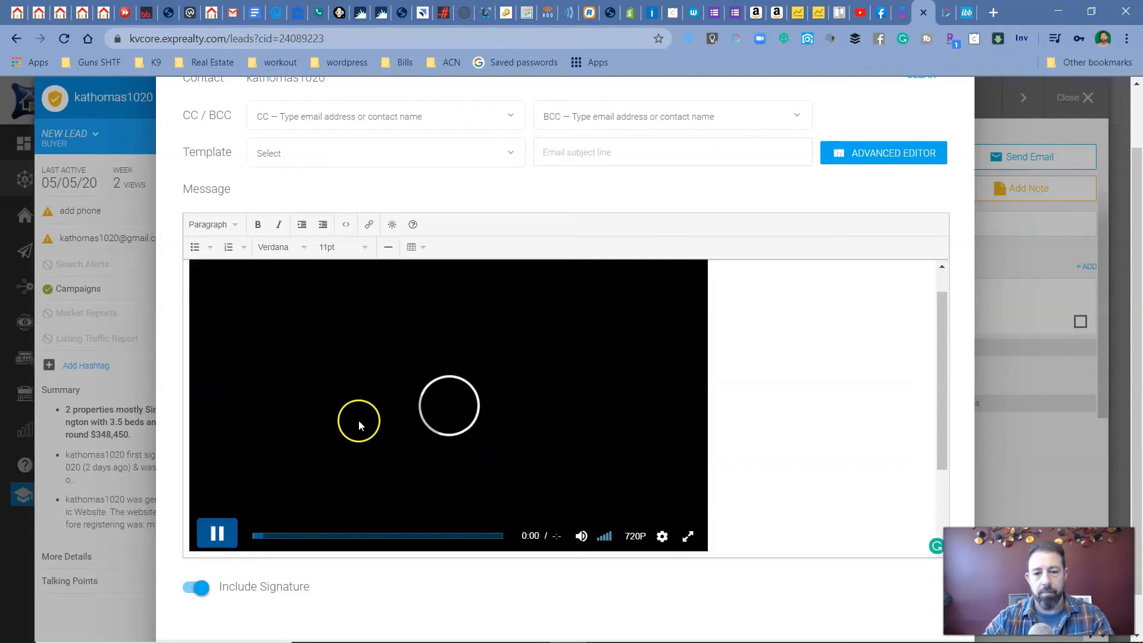
{"action": "left_click", "coordinate": [217, 536]}
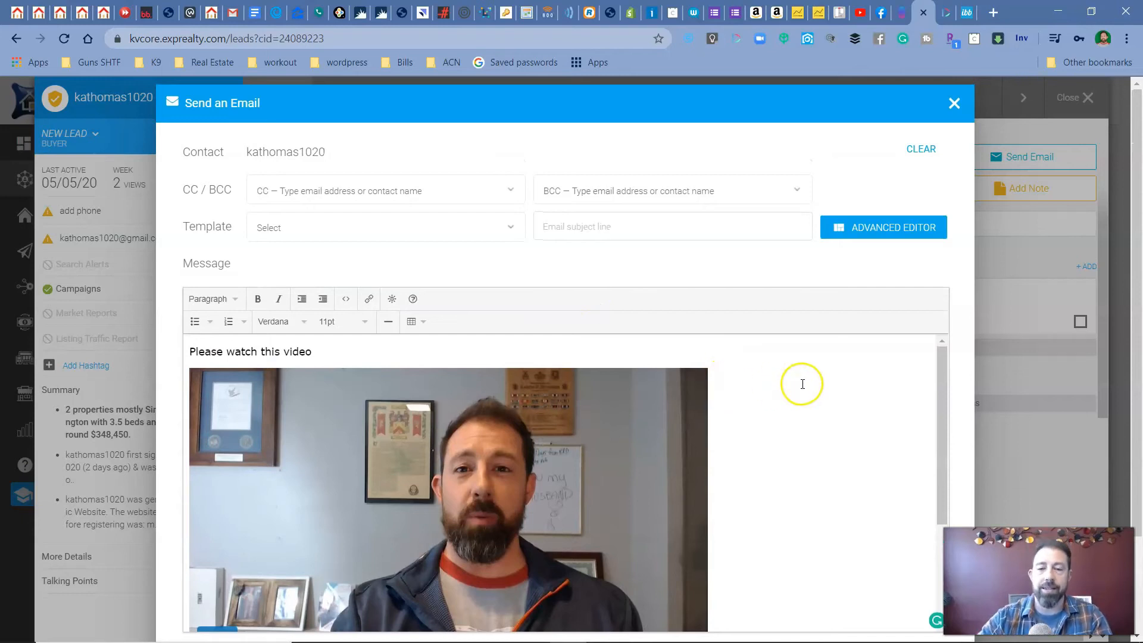
{"action": "mouse_move", "coordinate": [747, 388]}
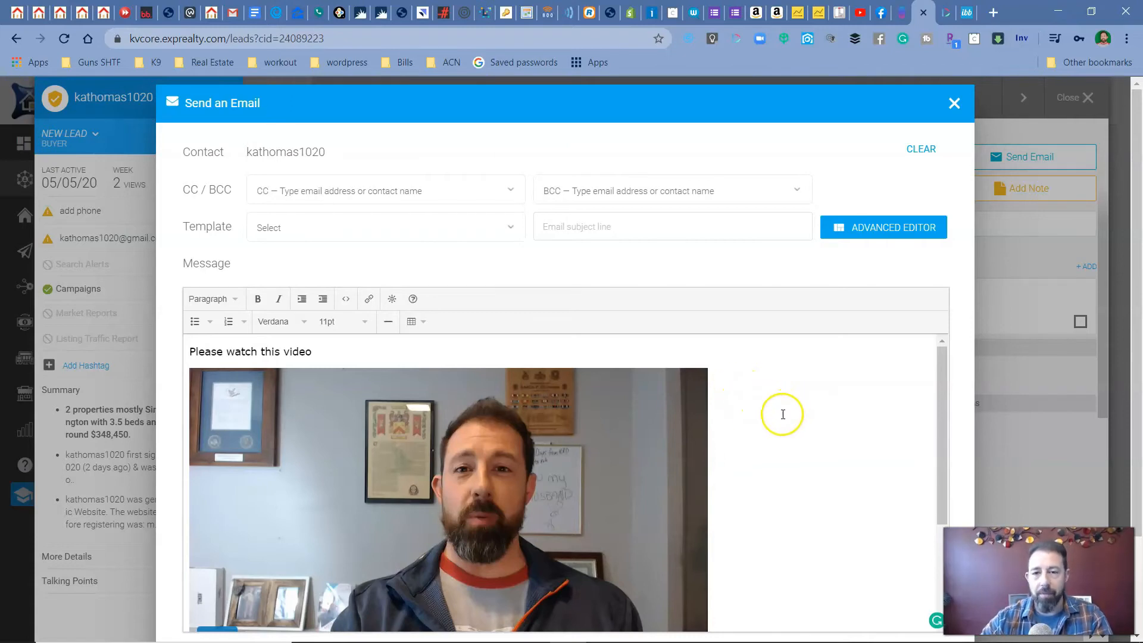
{"action": "mouse_move", "coordinate": [778, 430]}
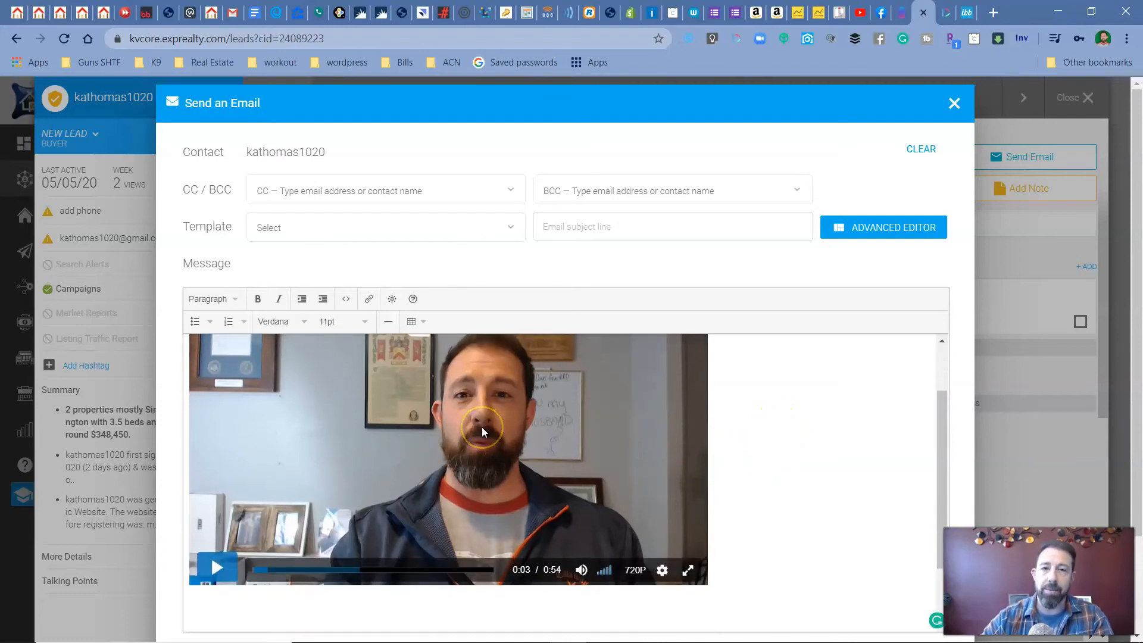
{"action": "mouse_move", "coordinate": [470, 418]}
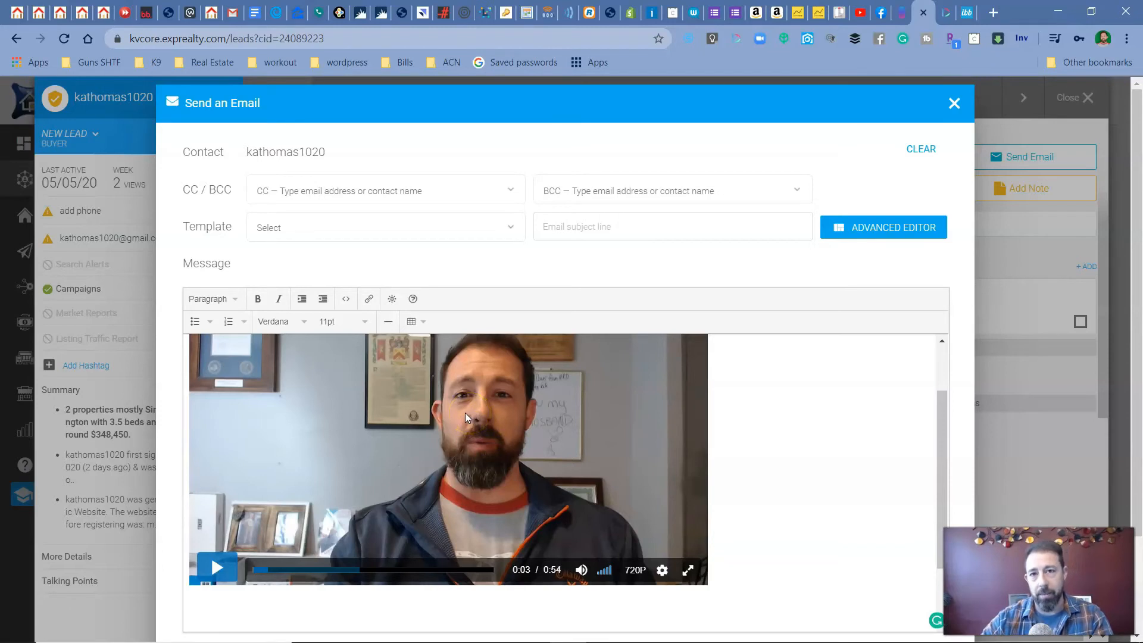
{"action": "mouse_move", "coordinate": [470, 420]}
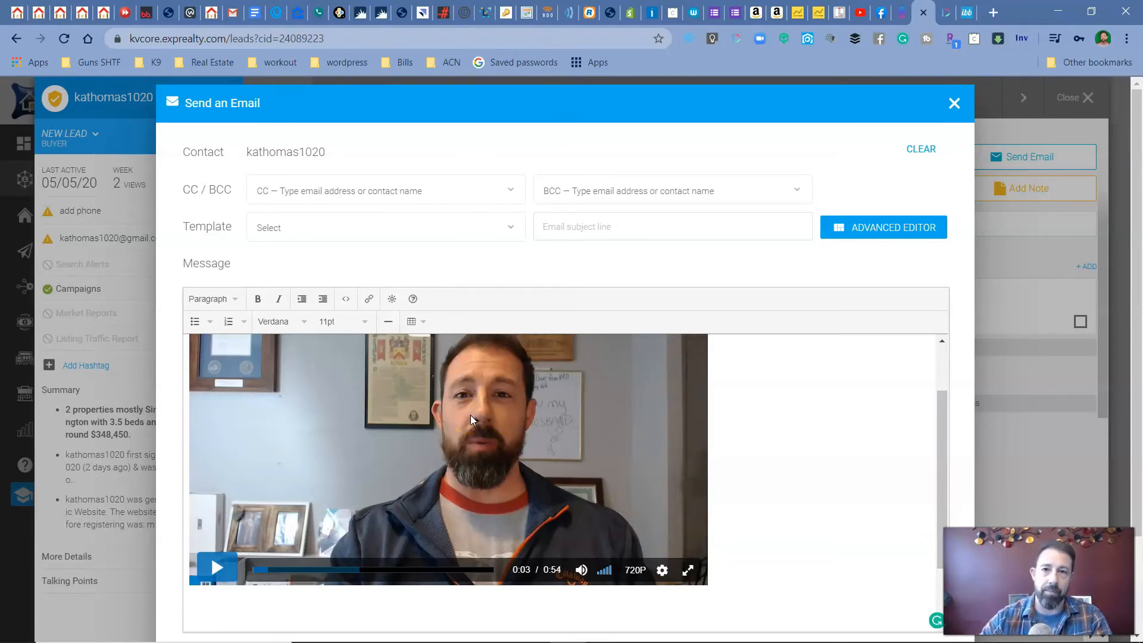
{"action": "mouse_move", "coordinate": [509, 386]}
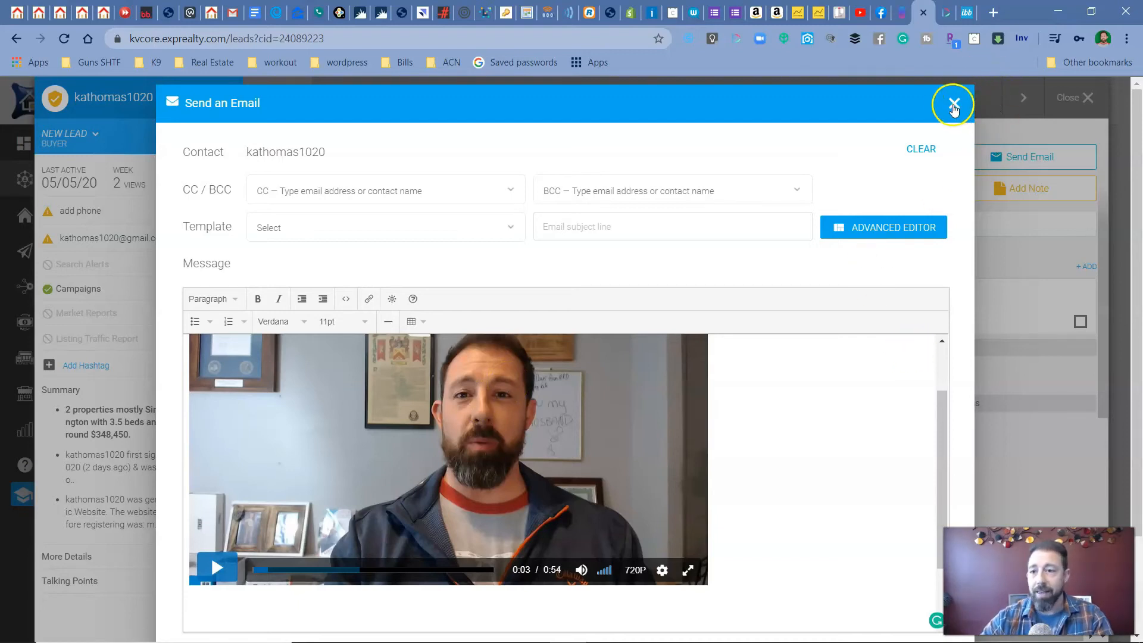
{"action": "mouse_move", "coordinate": [907, 253]}
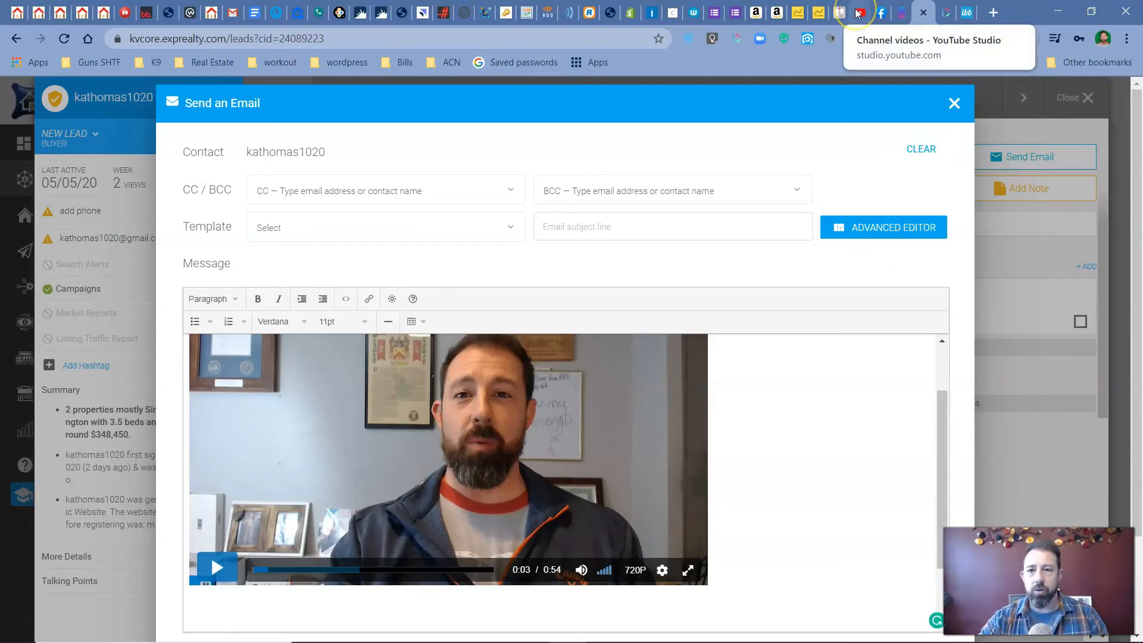
- Switch to the YouTube channel videos tab
{"action": "left_click", "coordinate": [838, 13]}
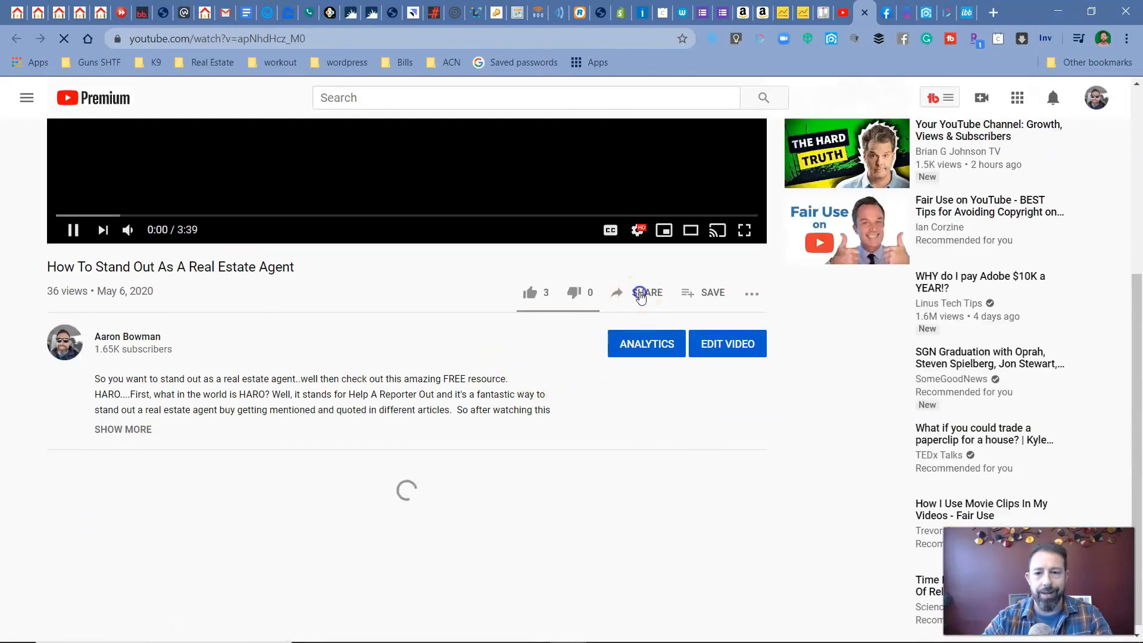
- Pause the YouTube video and get its iframe embed code from Share > Embed
{"action": "left_click", "coordinate": [646, 292]}
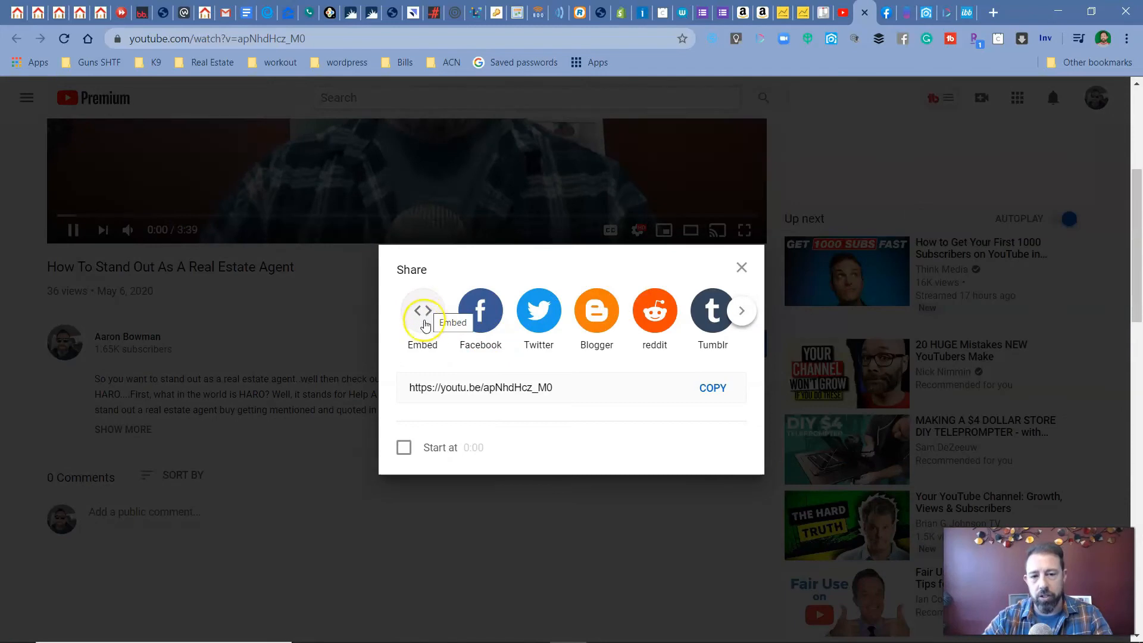
{"action": "left_click", "coordinate": [741, 267]}
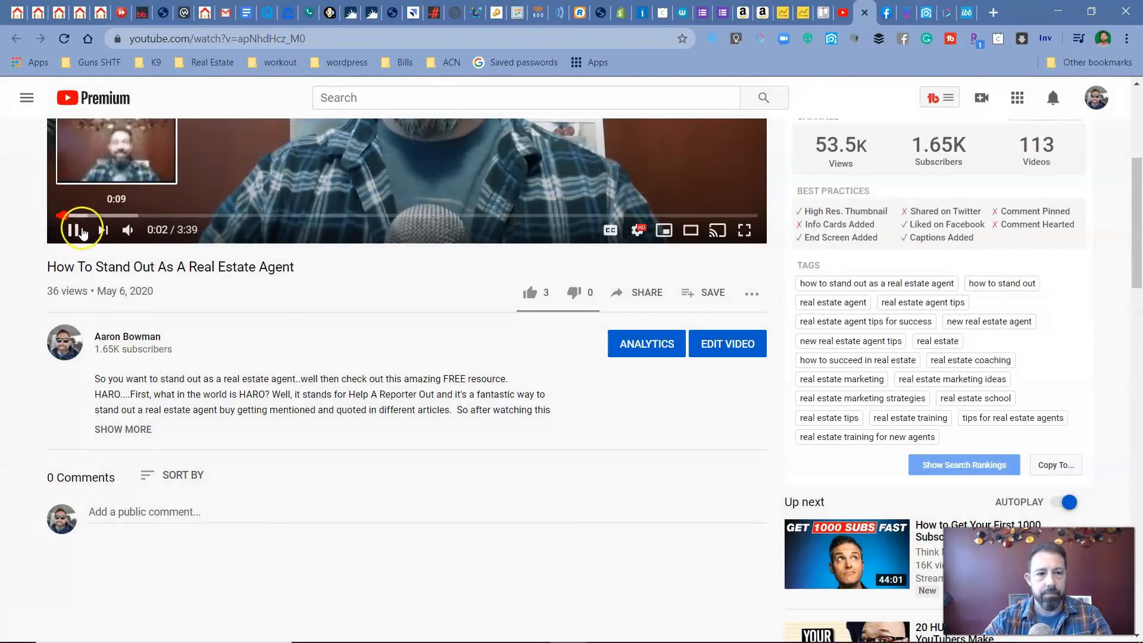
{"action": "left_click", "coordinate": [635, 292]}
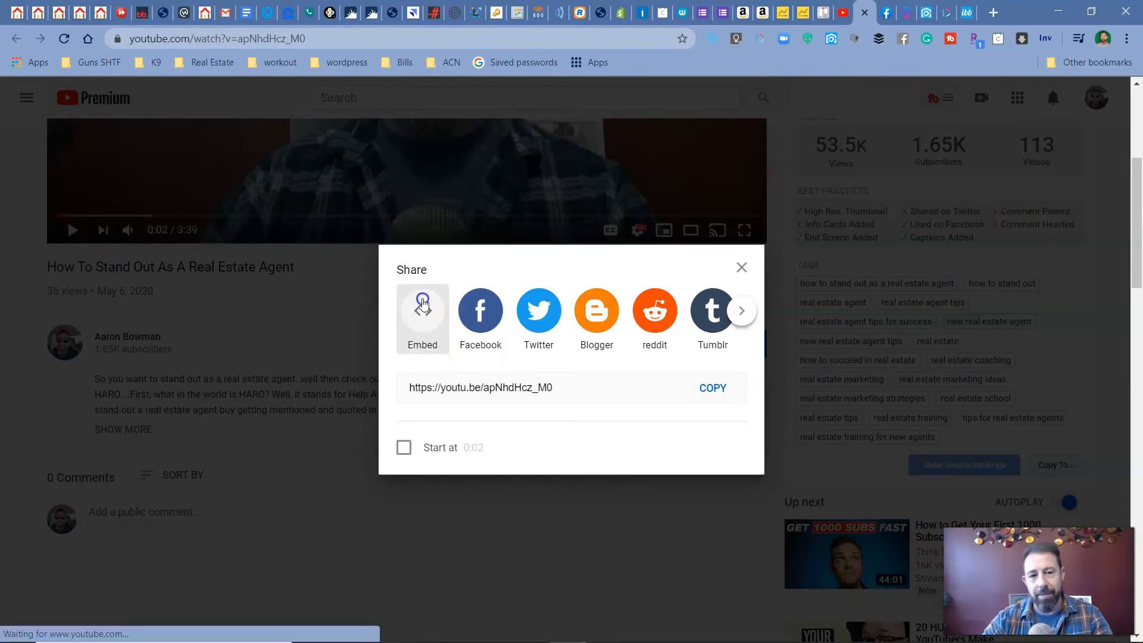
{"action": "left_click", "coordinate": [422, 310]}
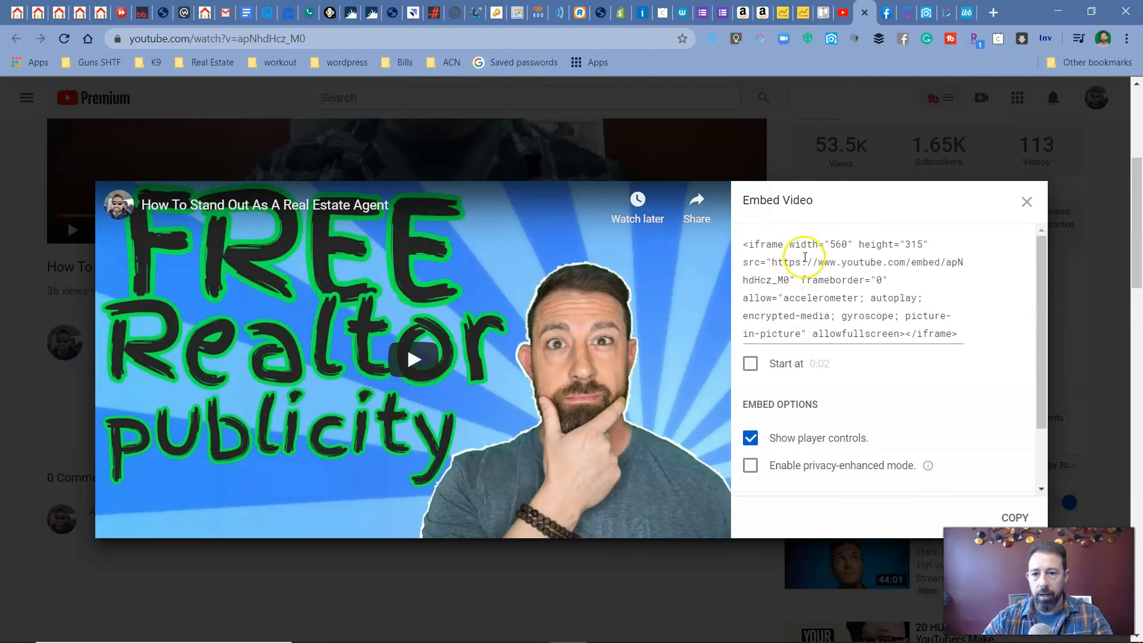
{"action": "scroll", "scroll_direction": "down", "scroll_amount": 3}
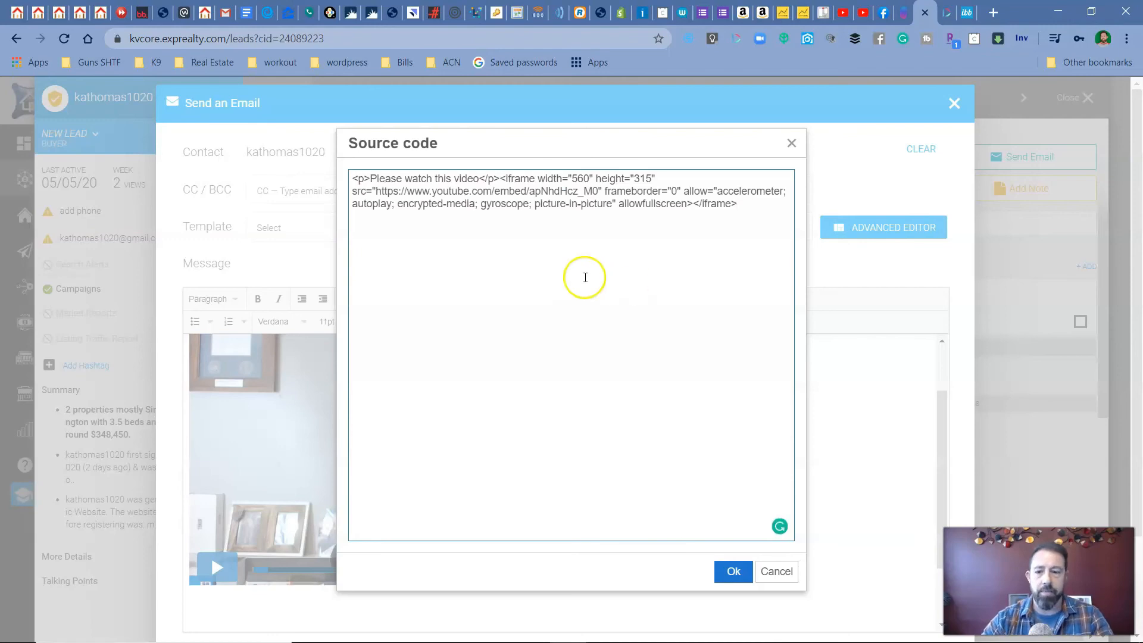
- Apply the YouTube iframe to the email and check the embedded player below 'Please watch this video'
{"action": "left_click", "coordinate": [733, 570]}
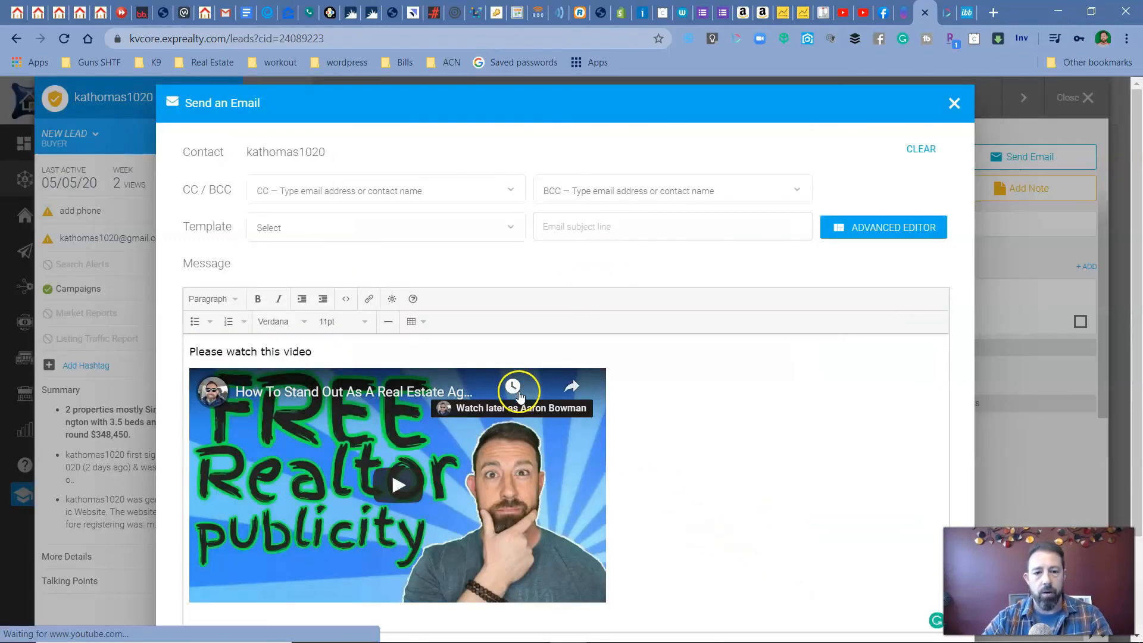
{"action": "scroll", "scroll_direction": "down", "scroll_amount": 3}
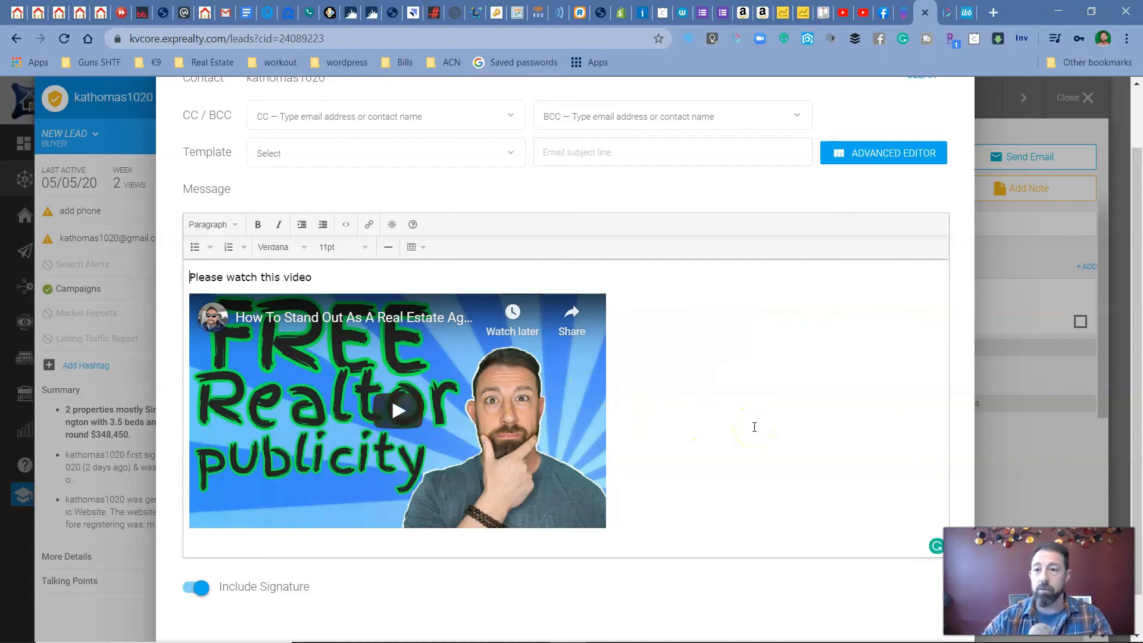
{"action": "scroll", "scroll_direction": "down", "scroll_amount": 3}
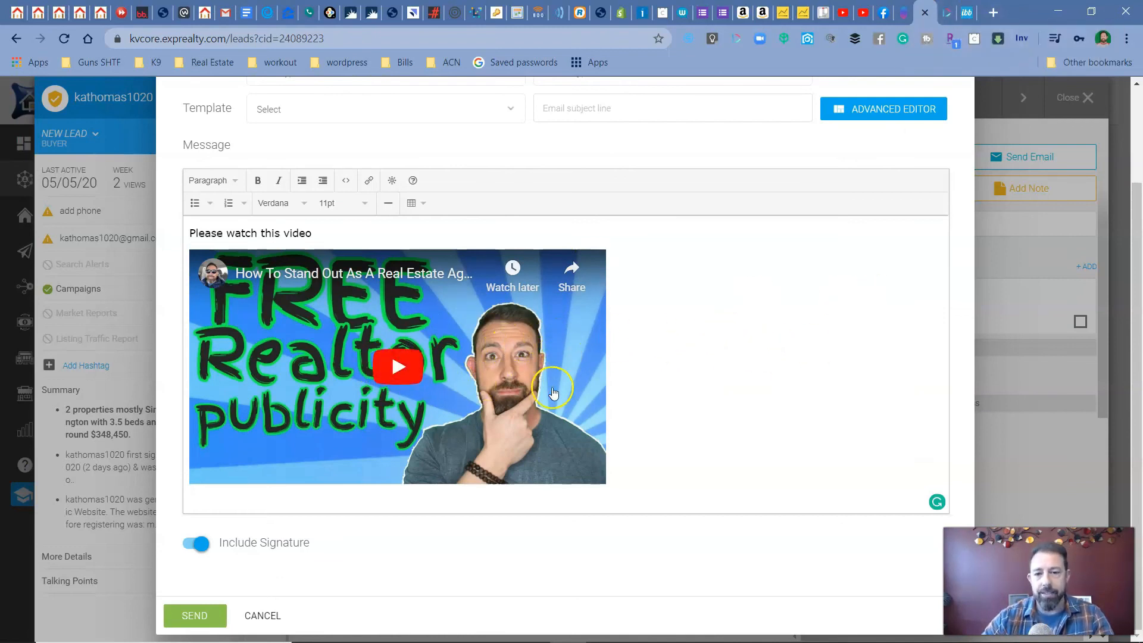
{"action": "mouse_move", "coordinate": [924, 13]}
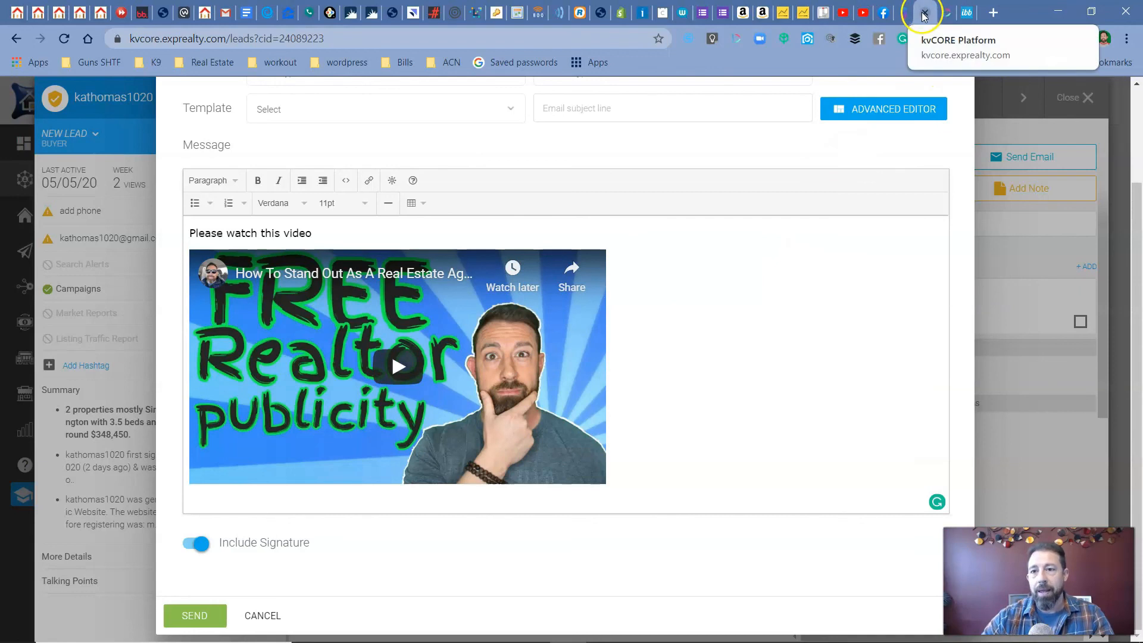